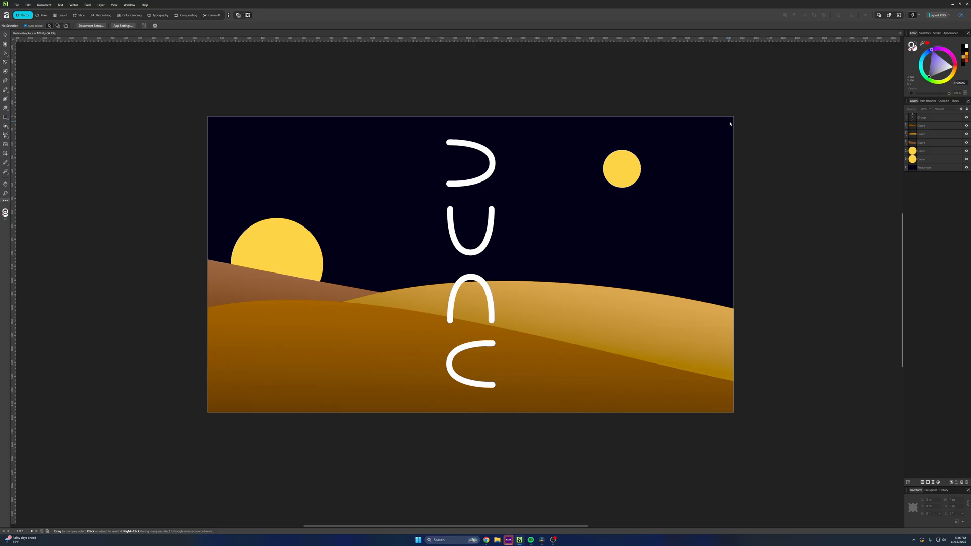
mouse_move(464, 200)
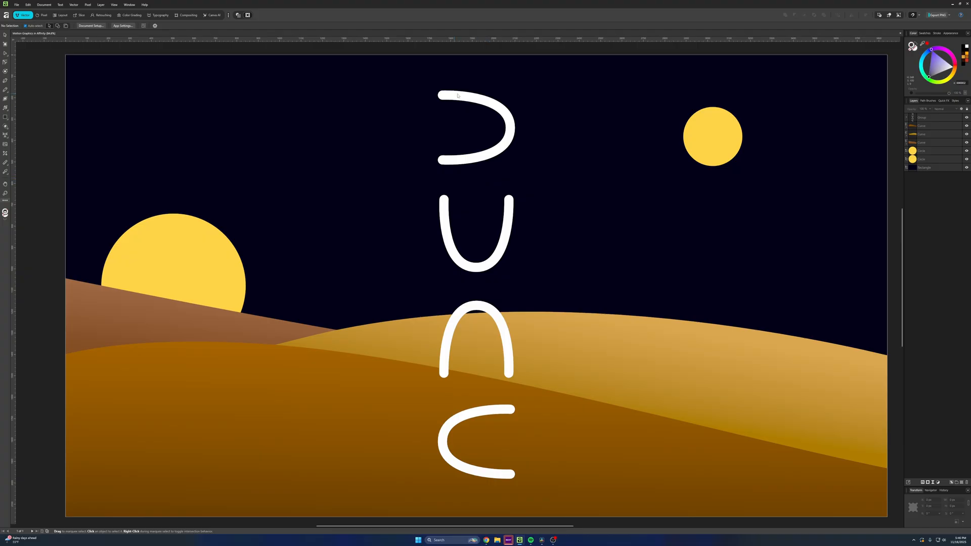
mouse_move(542, 382)
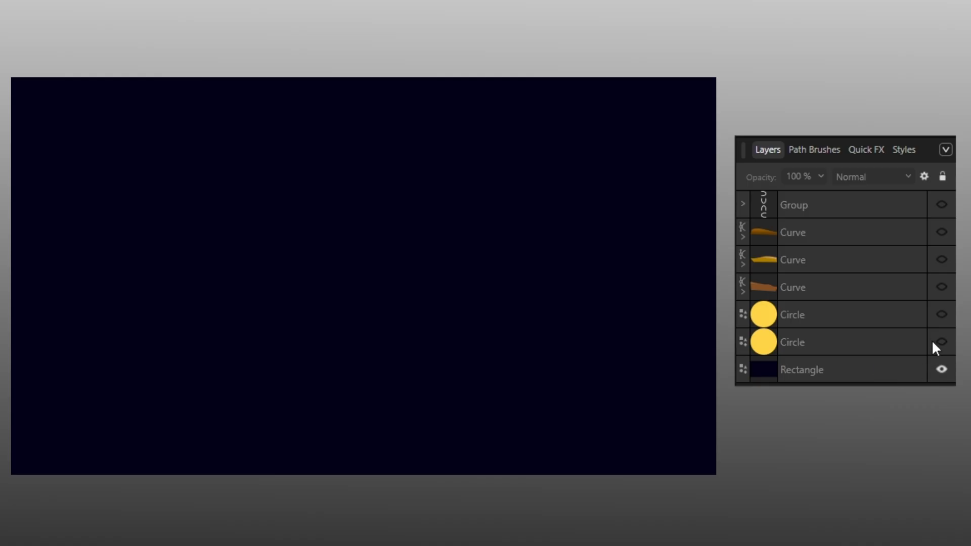
Turn the two sun circles and the three dune curve layers back on in the Layers panel
click(941, 342)
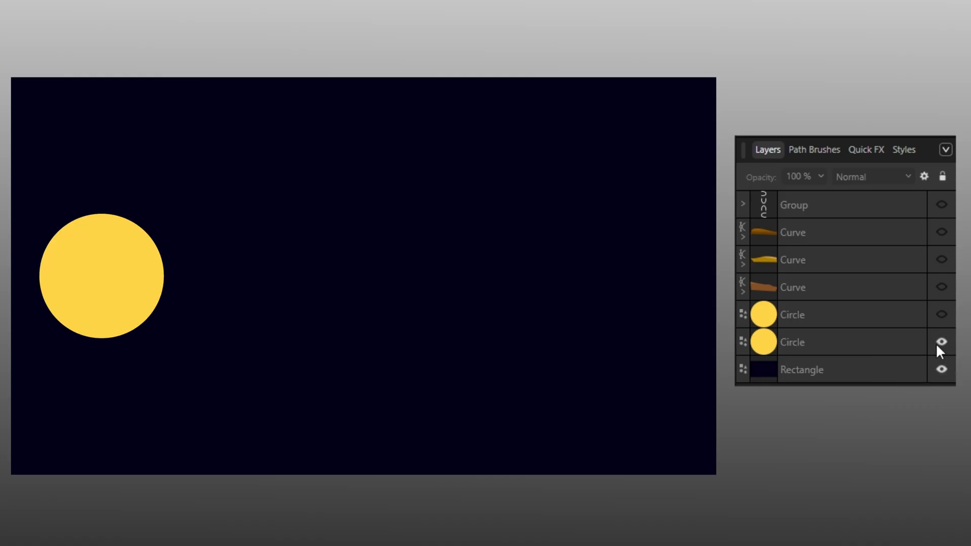
click(941, 342)
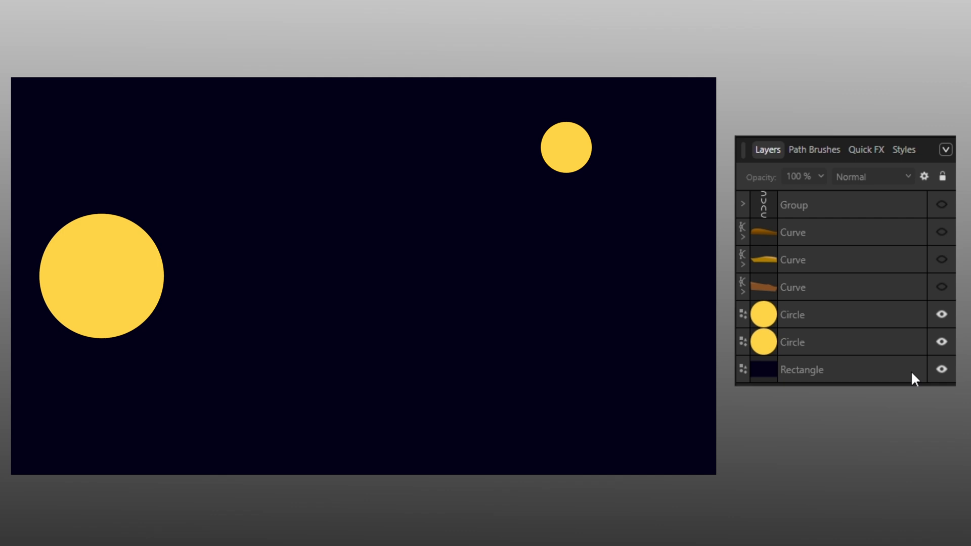
click(940, 286)
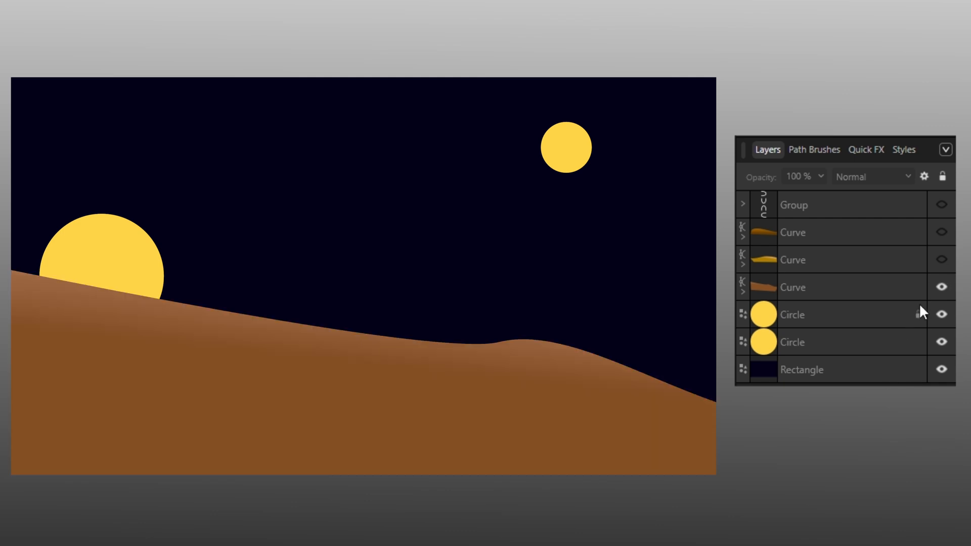
click(941, 259)
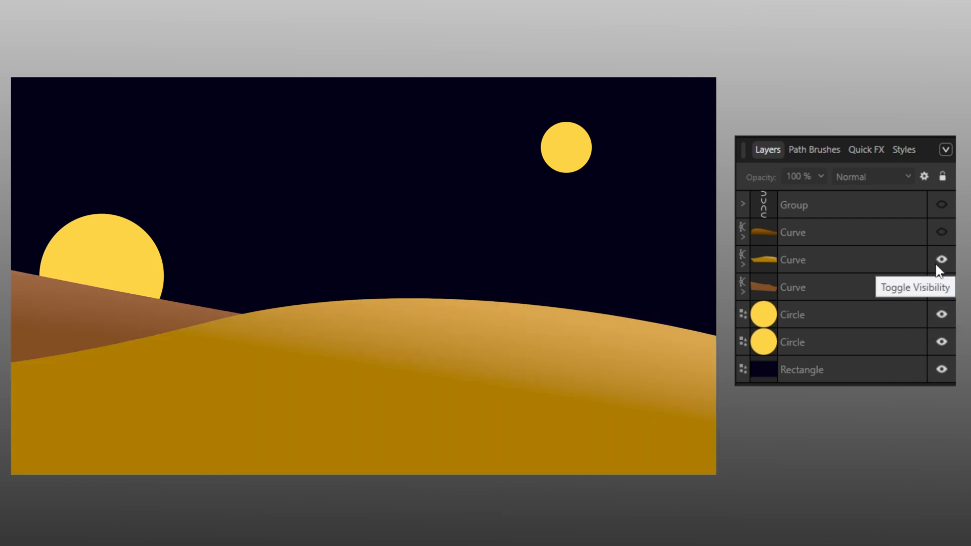
click(941, 260)
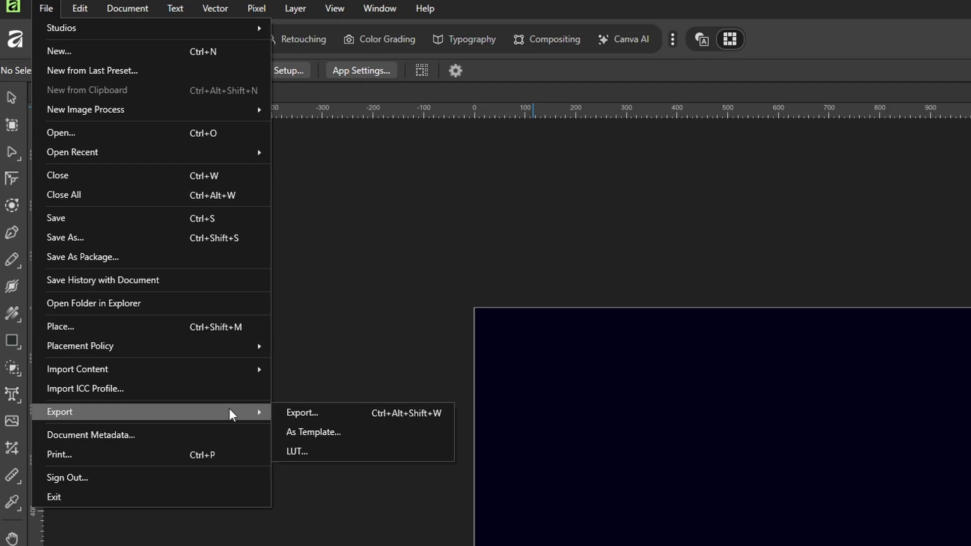
Export the desert scene document as SVG using the 'SVG (for export)' preset and save the file
click(302, 412)
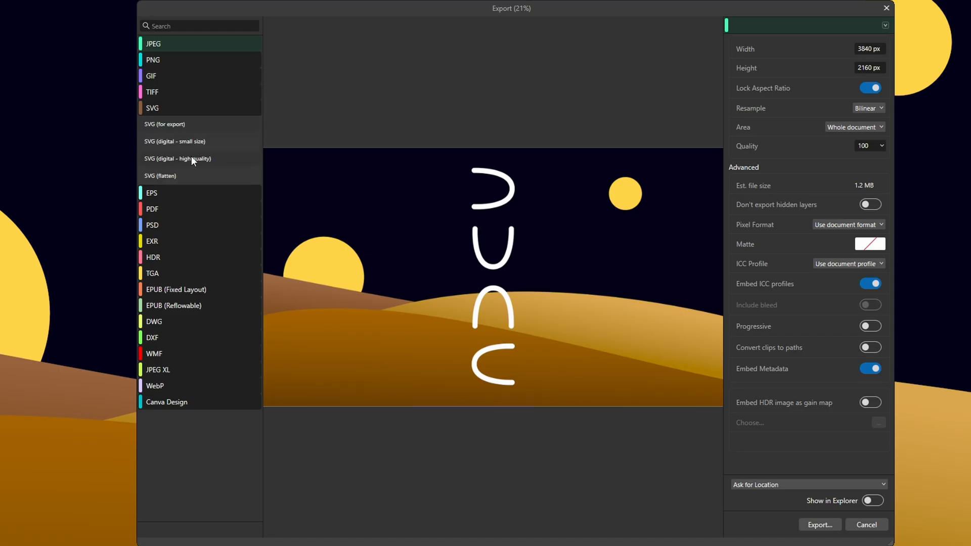
click(164, 123)
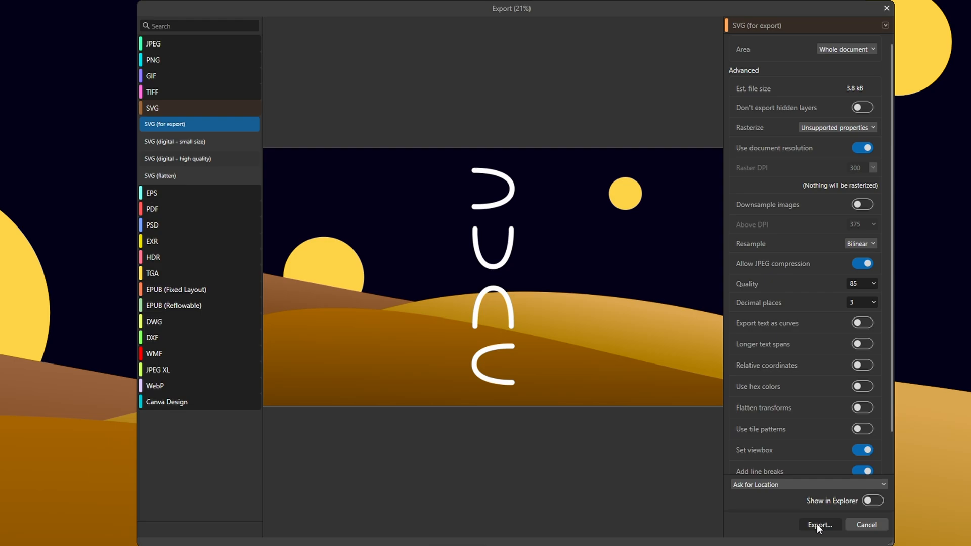
click(818, 525)
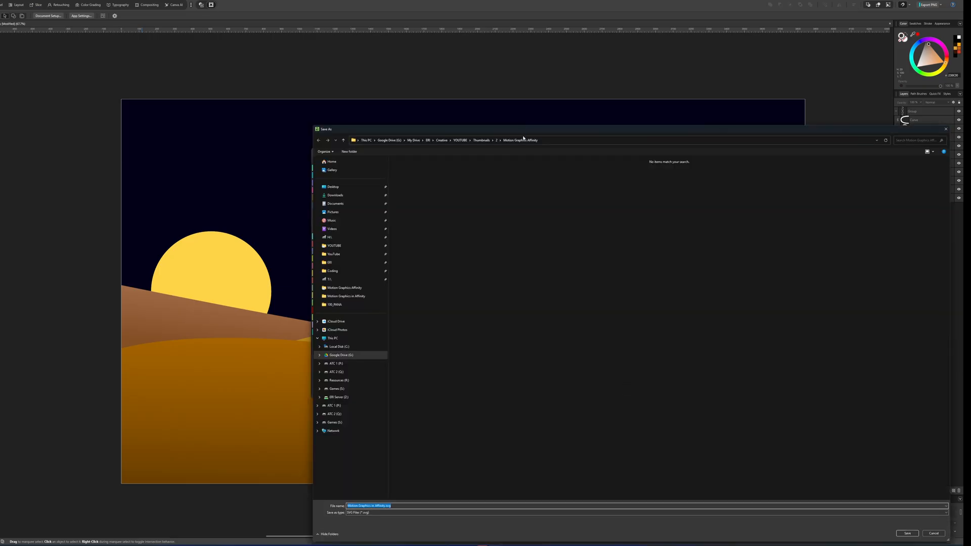
click(934, 533)
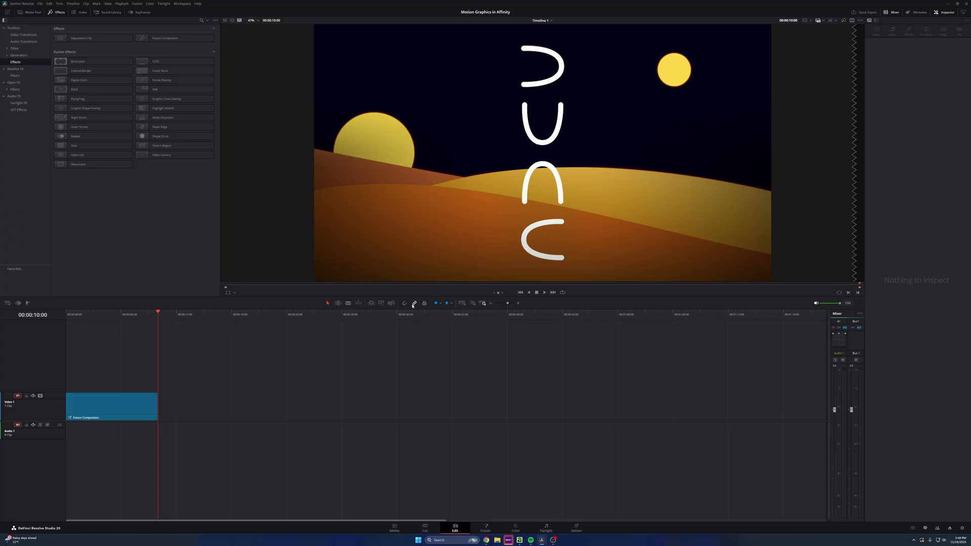
mouse_move(316, 242)
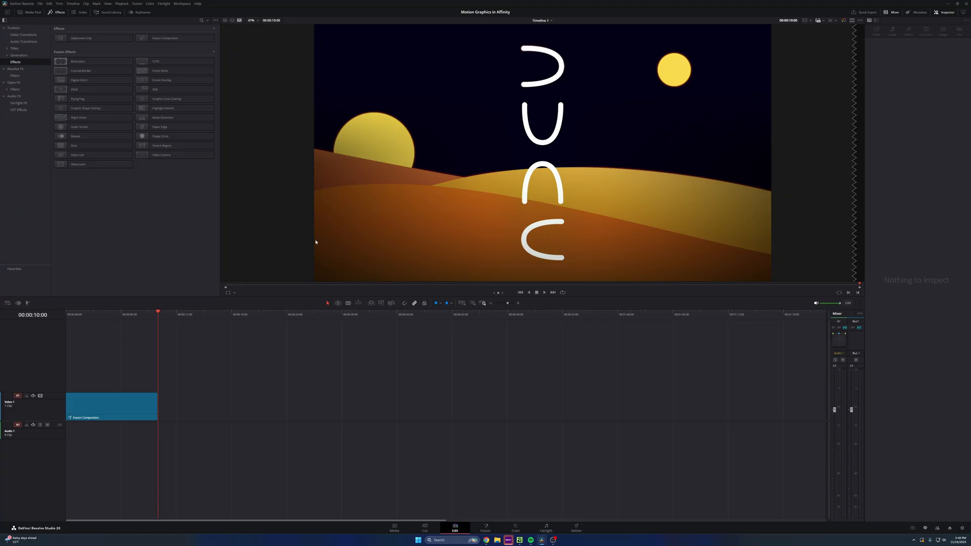
Add a second Fusion Composition clip from Effects to the timeline and bring it into Fusion
click(31, 12)
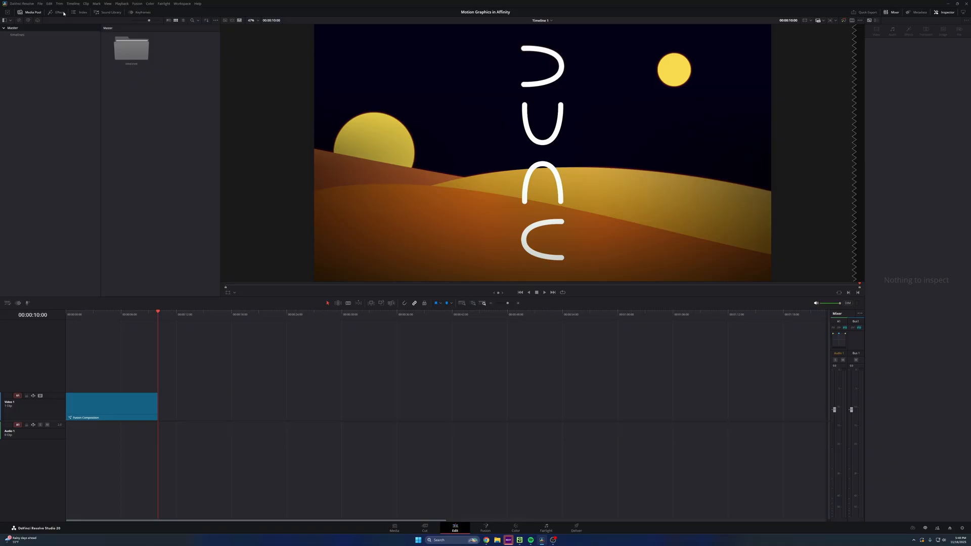
click(60, 12)
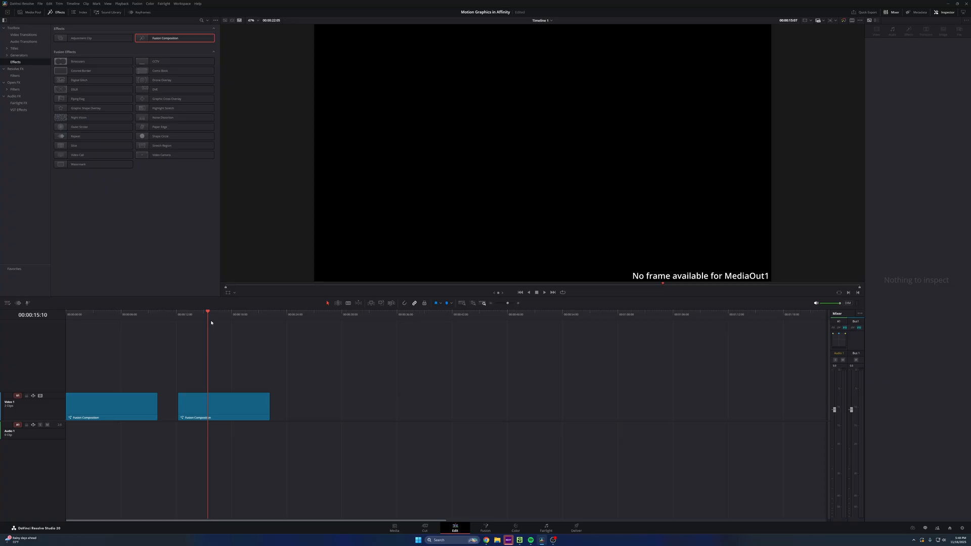
click(223, 405)
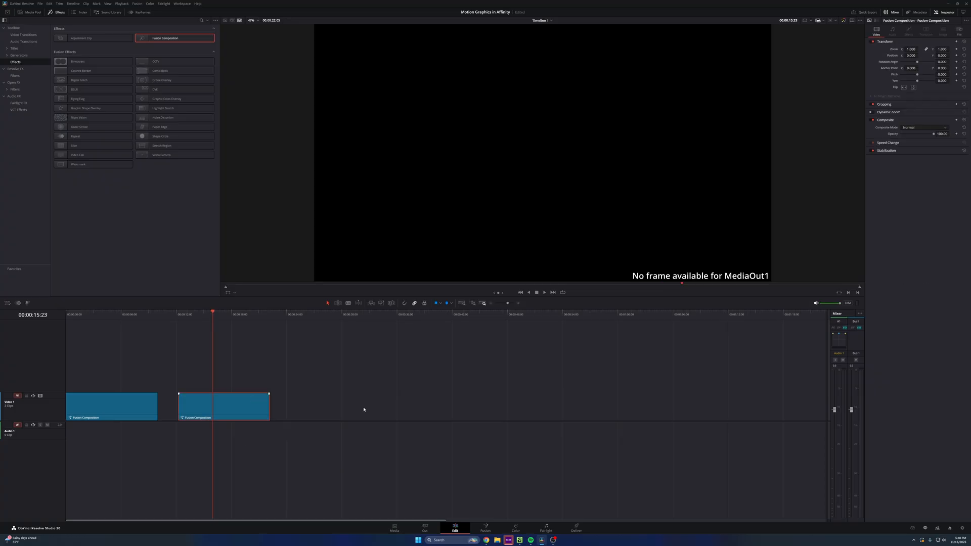
click(485, 528)
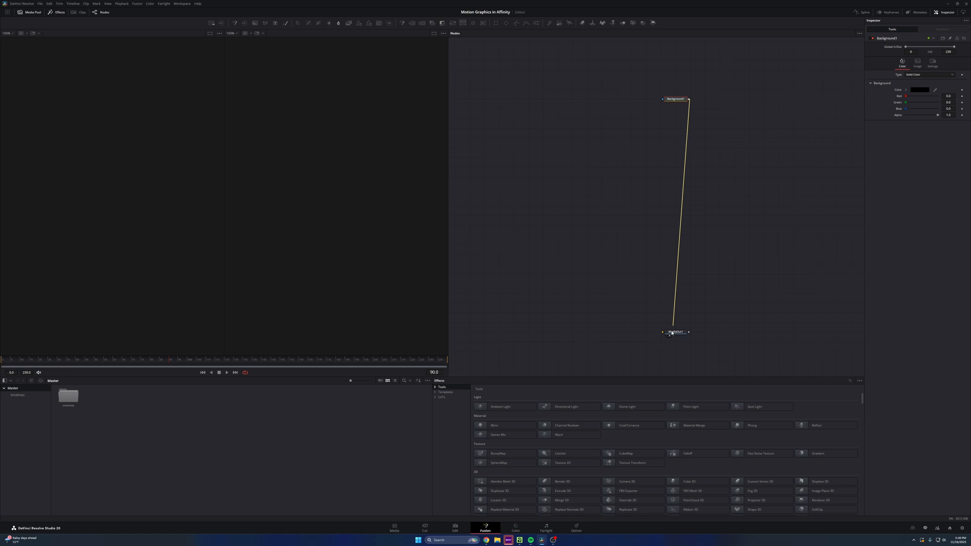
Import the exported dune SVG into the Fusion composition as a new node beside Background1
click(674, 332)
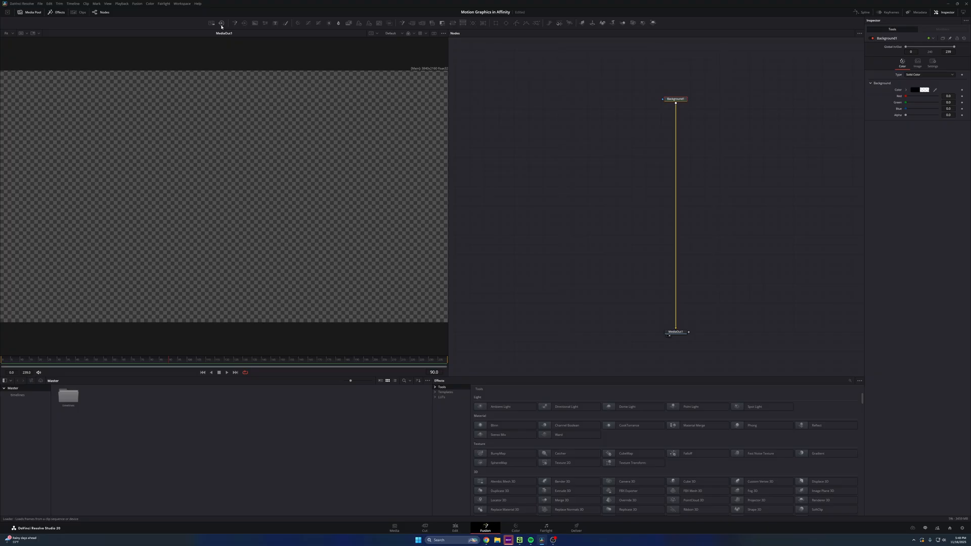
click(136, 3)
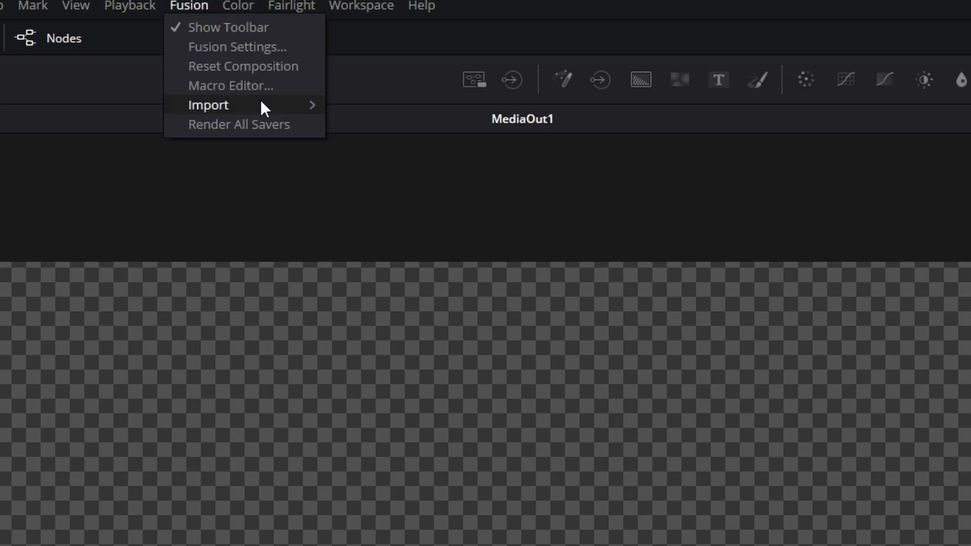
mouse_move(208, 104)
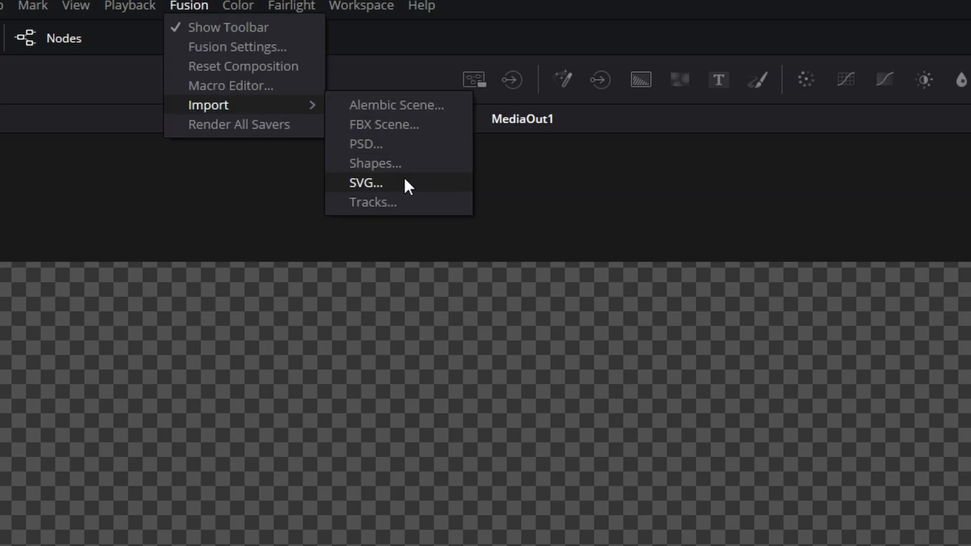
click(365, 182)
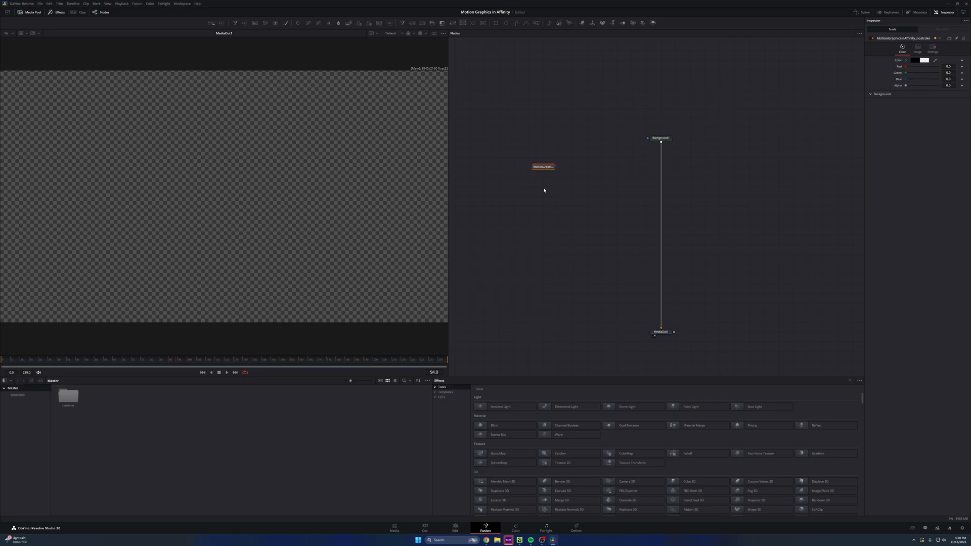
Expand the imported MotionGraphicsinAffinity group and ungroup it into loose path, background and merge nodes
drag(543, 166, 557, 166)
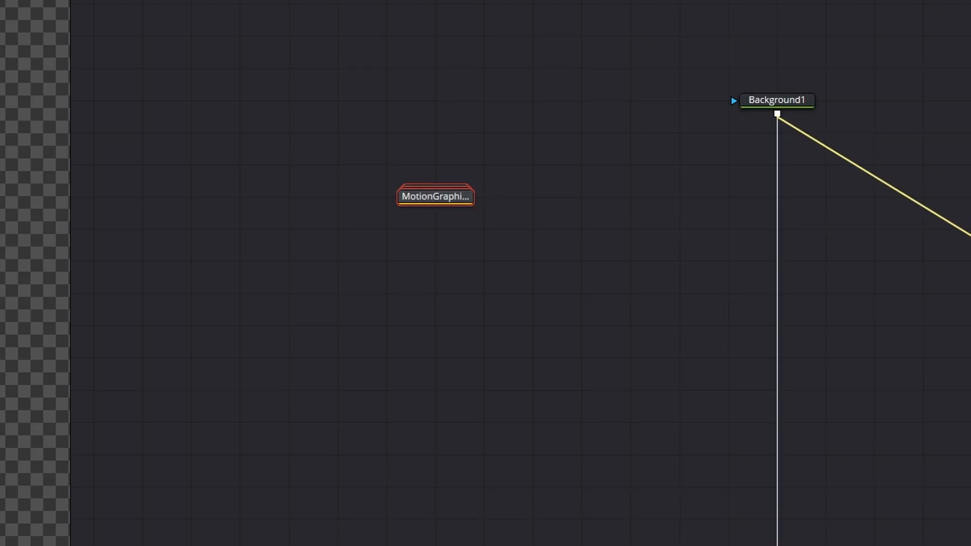
click(435, 196)
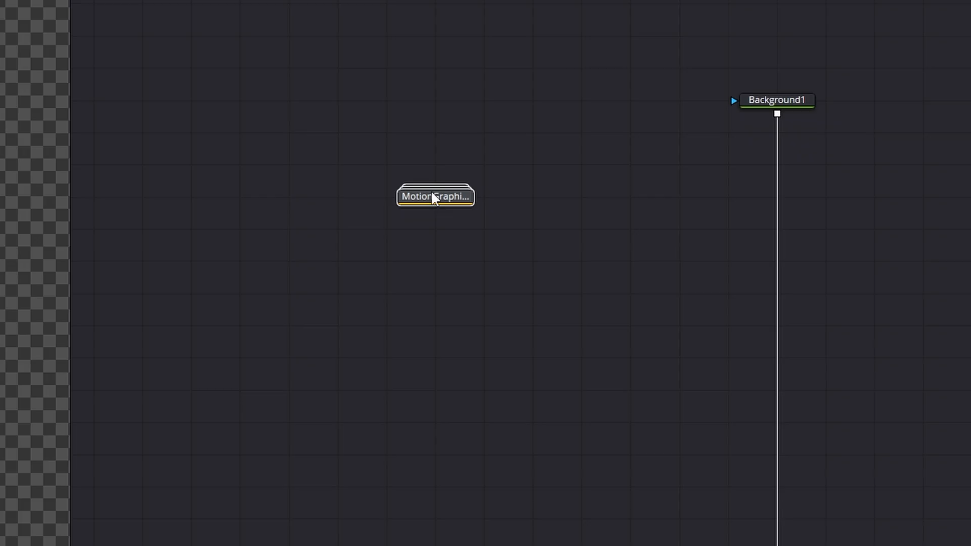
right_click(433, 196)
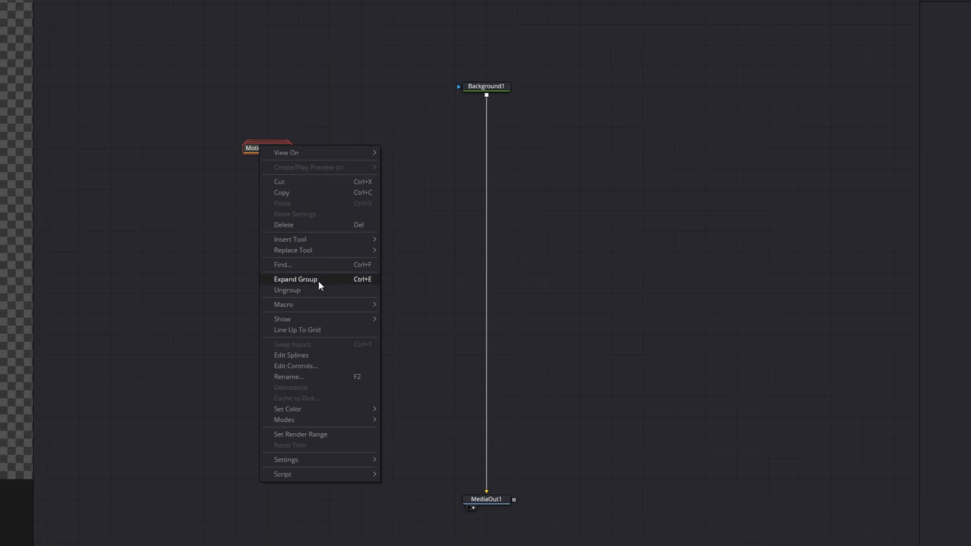
click(295, 279)
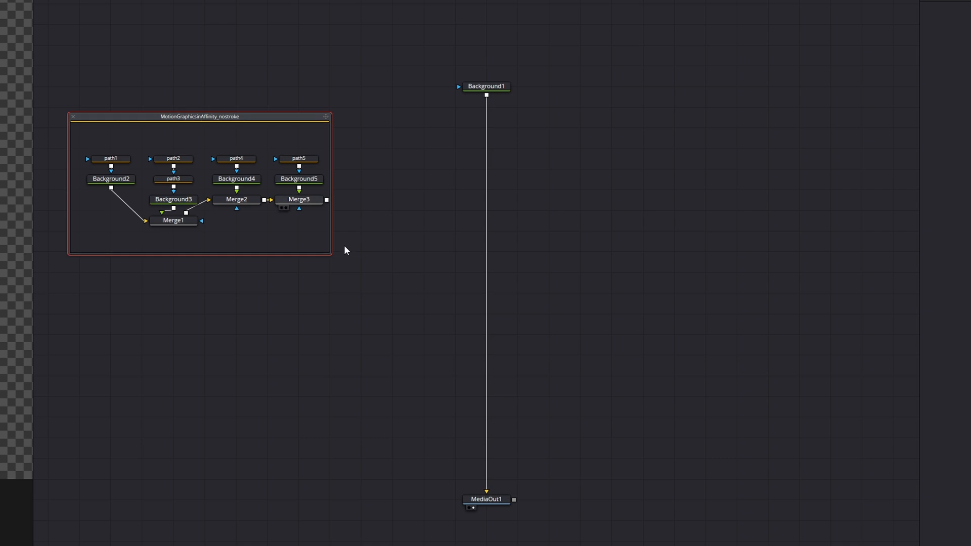
drag(328, 257, 604, 322)
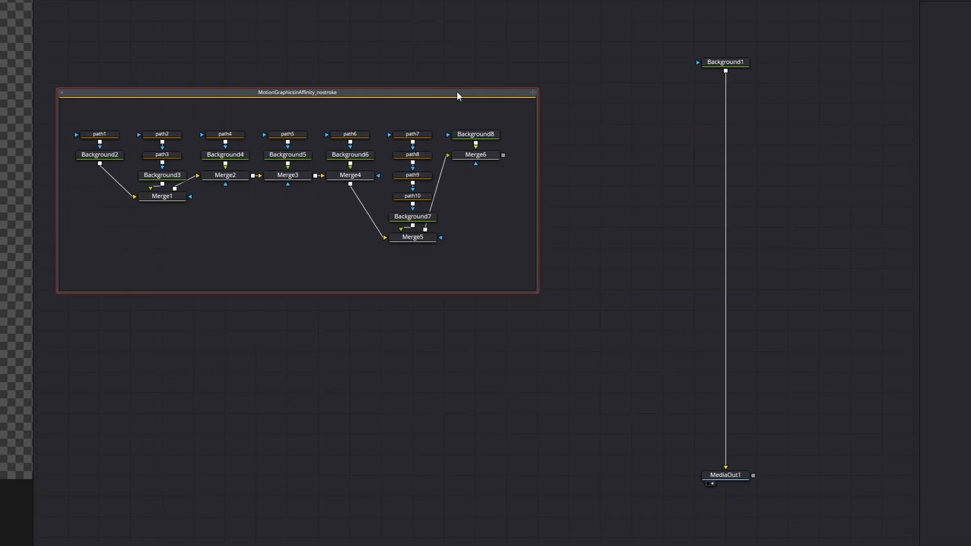
right_click(458, 96)
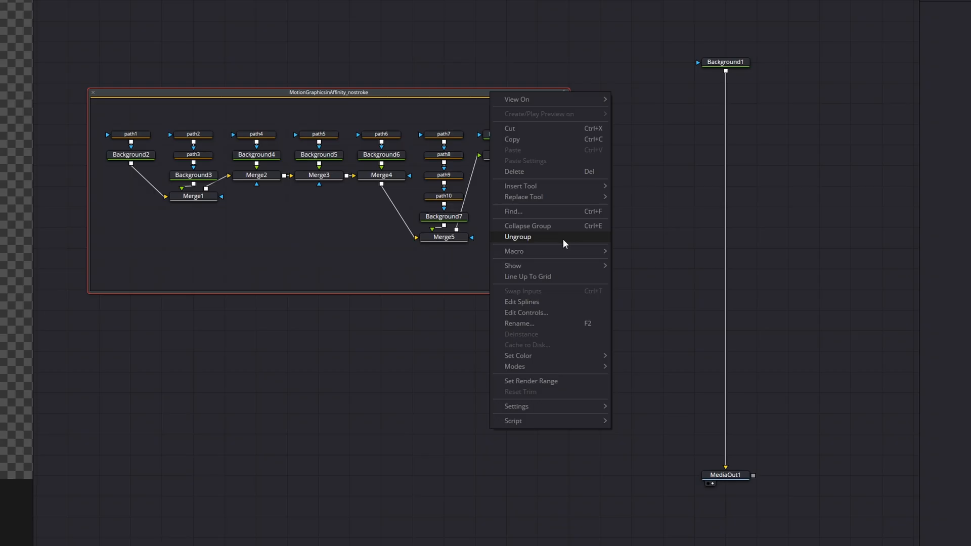
click(517, 237)
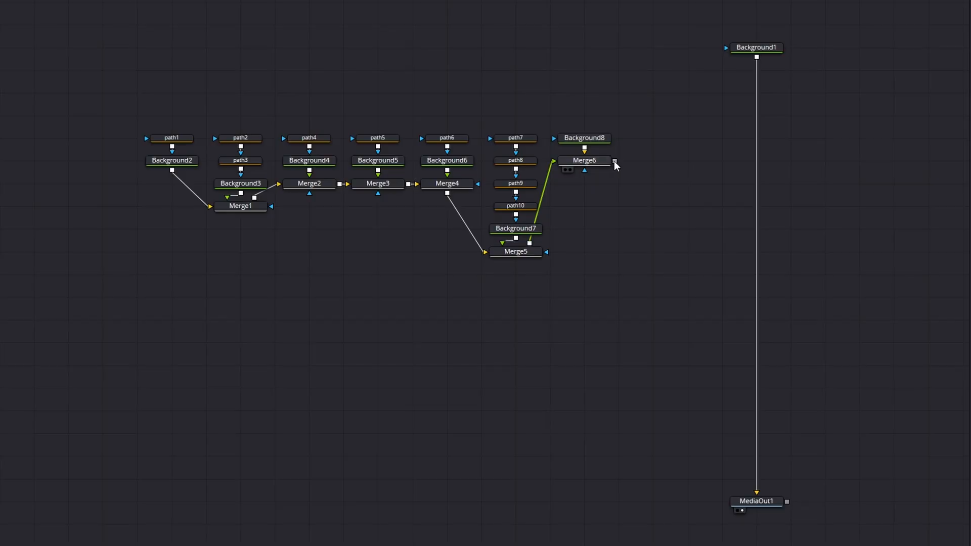
Merge the Merge6 shape chain over Background1 so the desert scene with suns and letters renders
drag(614, 162, 670, 162)
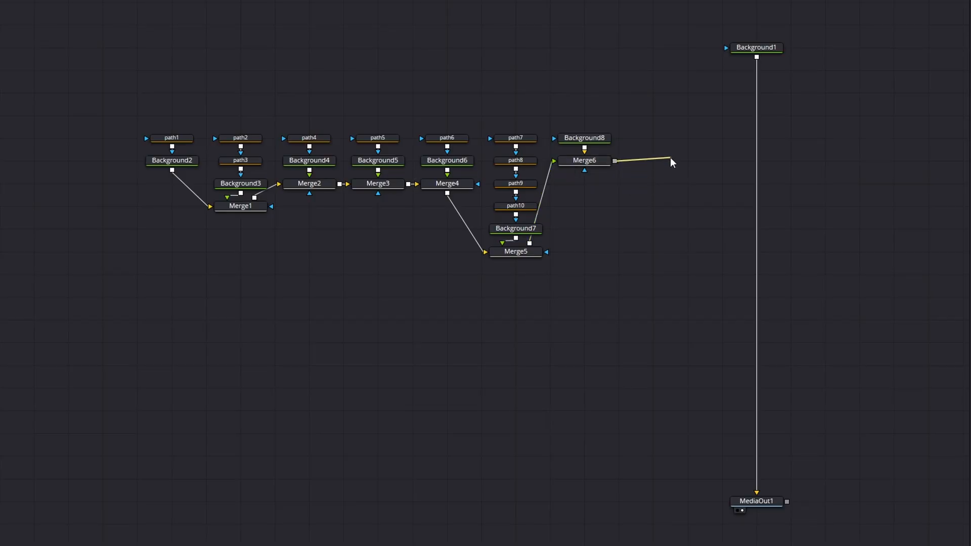
drag(612, 162, 756, 57)
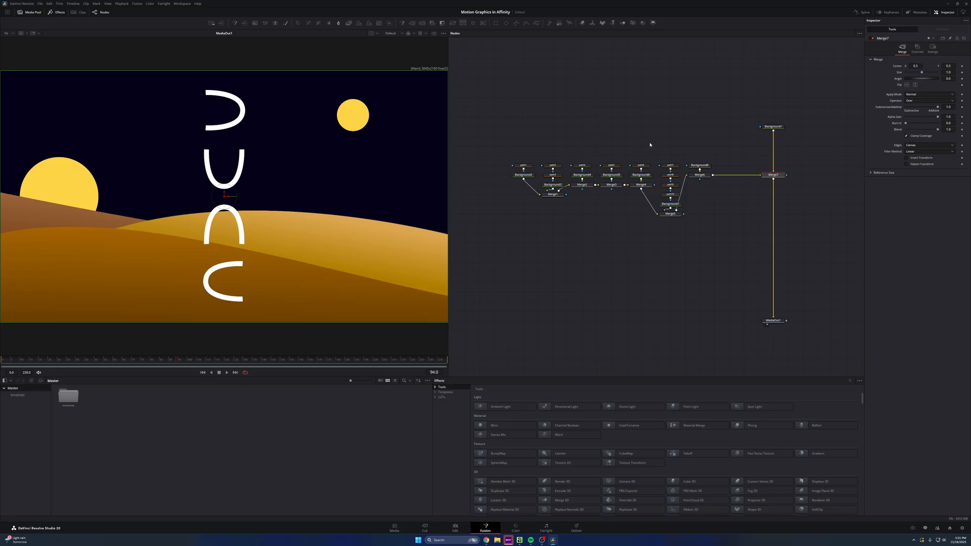
mouse_move(486, 71)
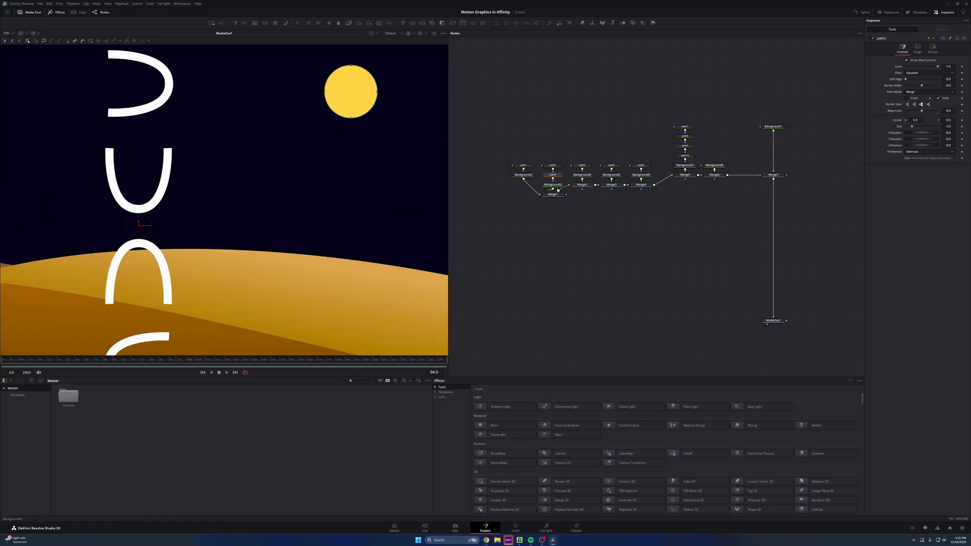
Give the top letter's path7 stroke the Rounded border style
click(551, 184)
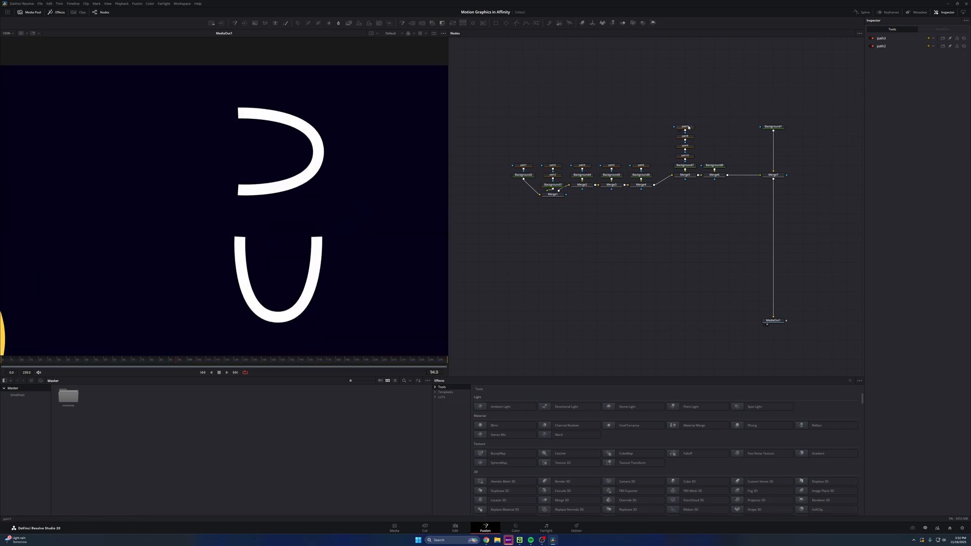
click(685, 128)
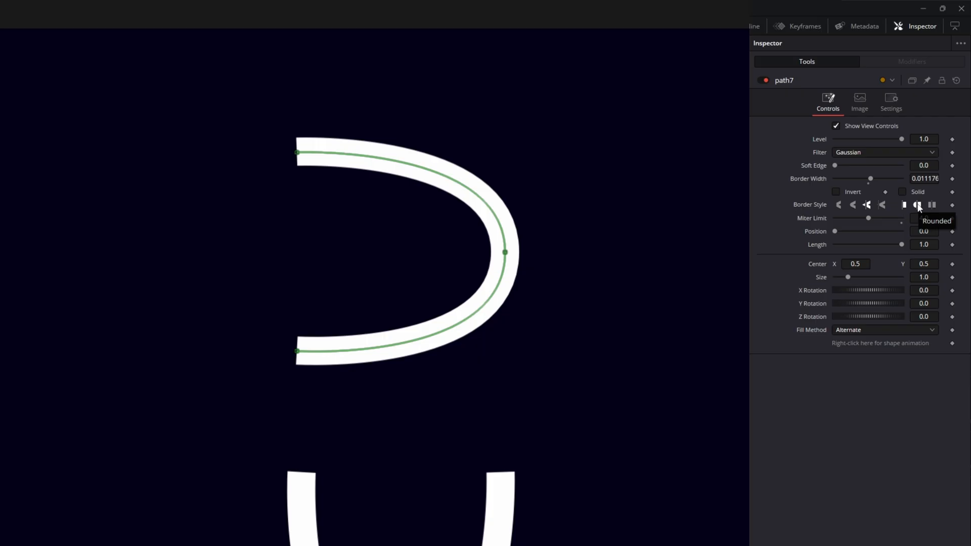
click(917, 205)
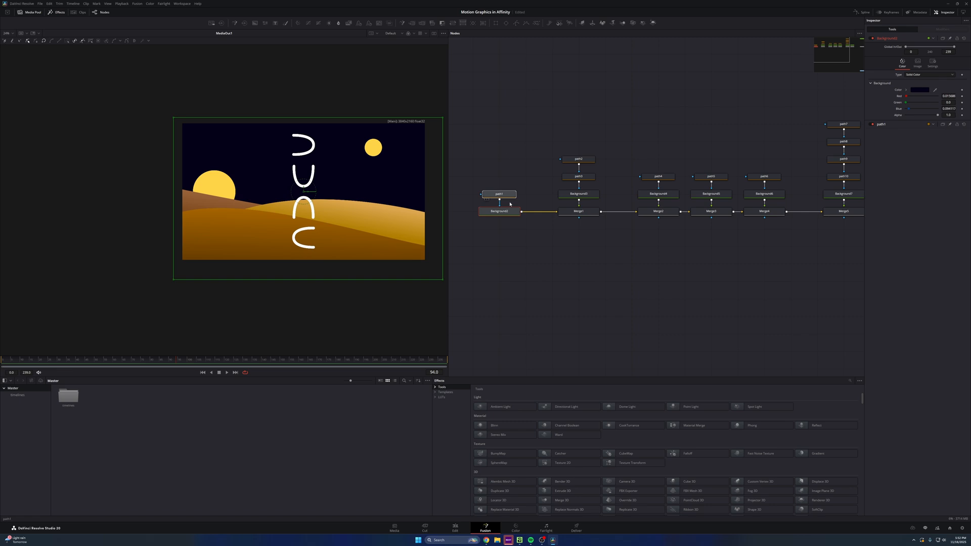
Set the path1 and path5 letter strokes to the Rounded border style
click(499, 194)
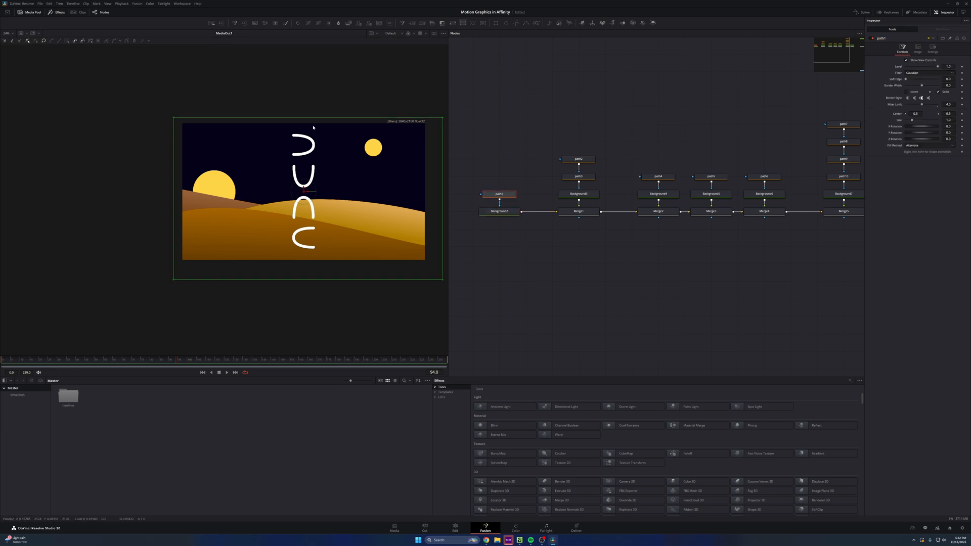
mouse_move(366, 192)
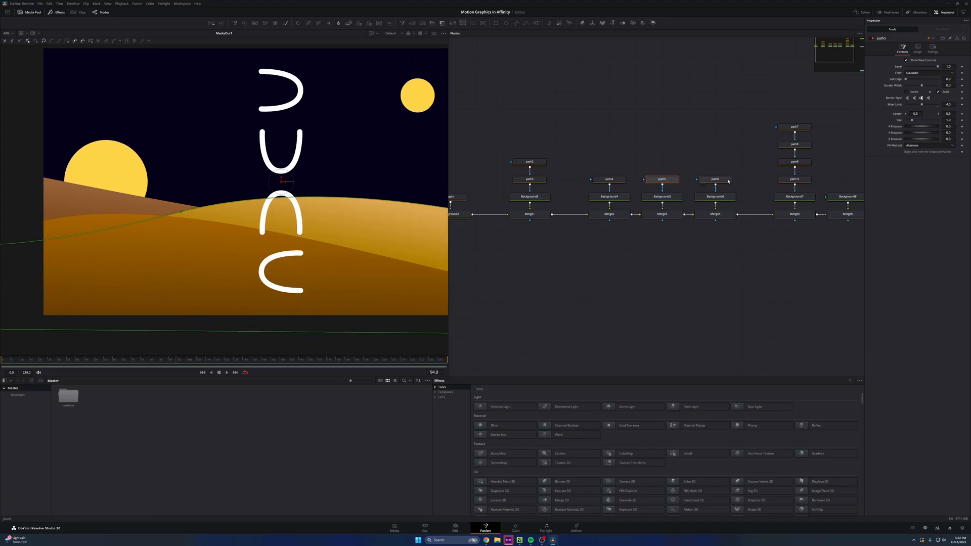
click(714, 179)
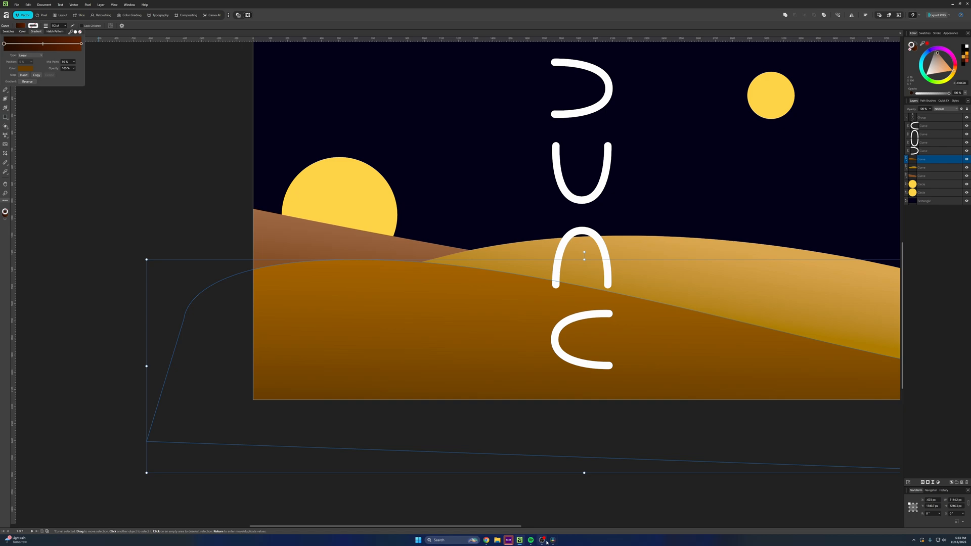
Show a dune shape's gradient colour stops in Affinity's fill panel for reference
click(507, 540)
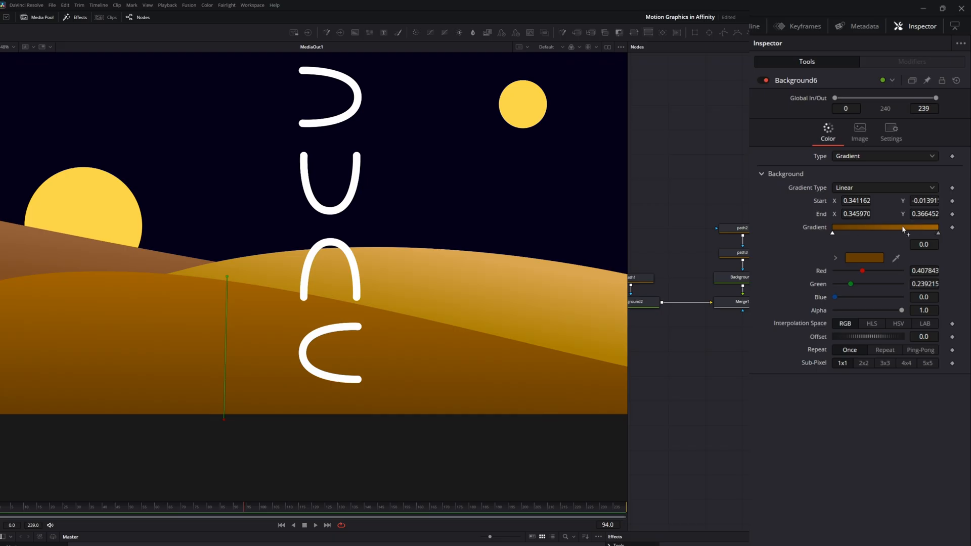
Pick brown stop colours for Background6's linear gradient and bring up options on the Fusion composition clip
click(454, 528)
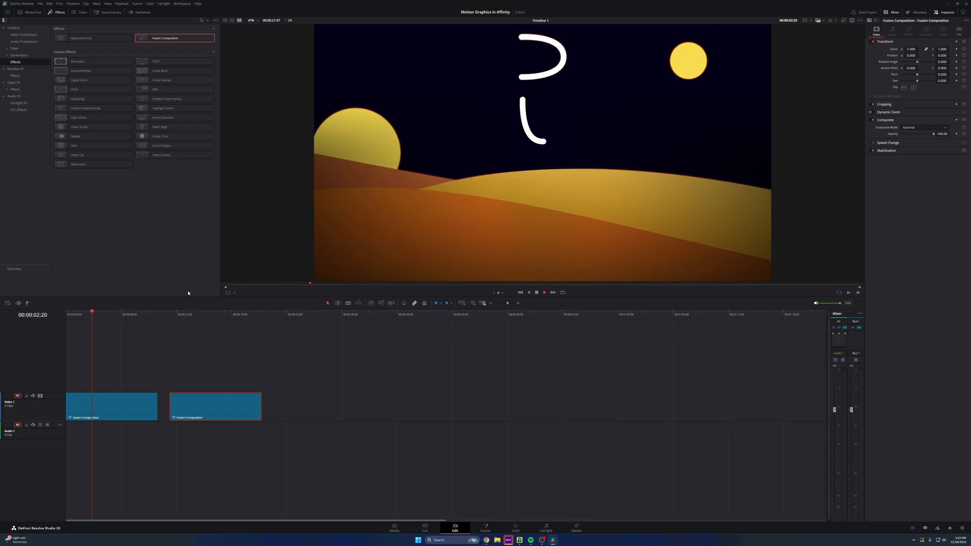
right_click(198, 406)
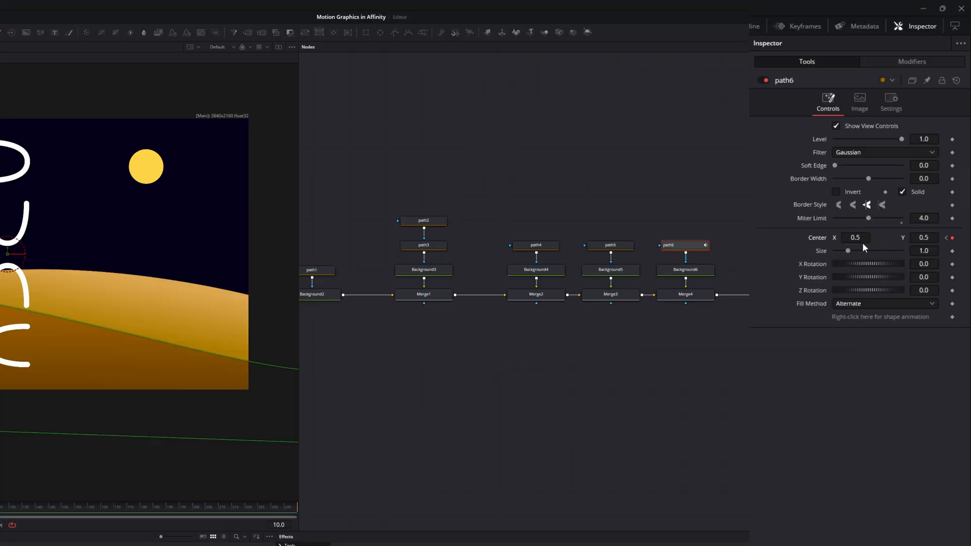
mouse_move(945, 241)
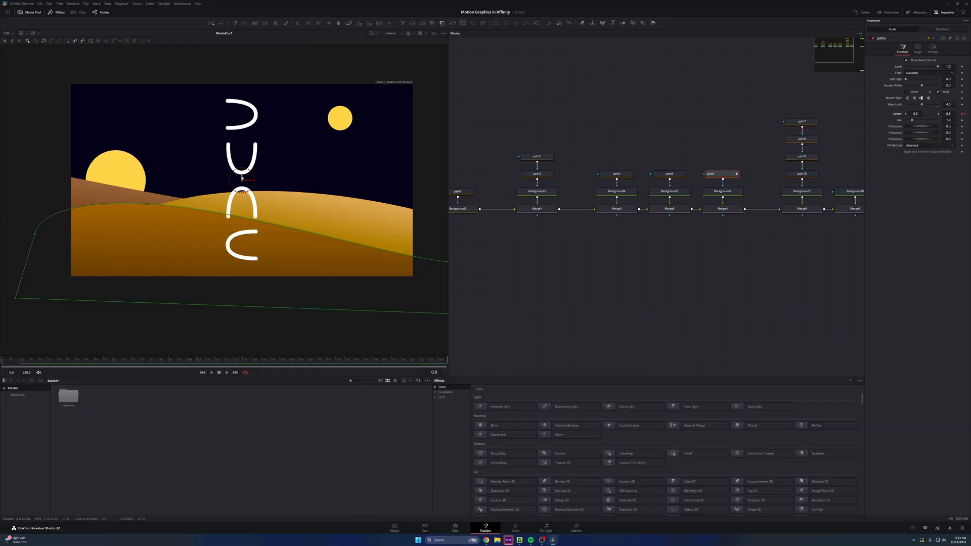
Move to a later frame and show the dune animation curves in the Spline editor
drag(242, 180, 242, 213)
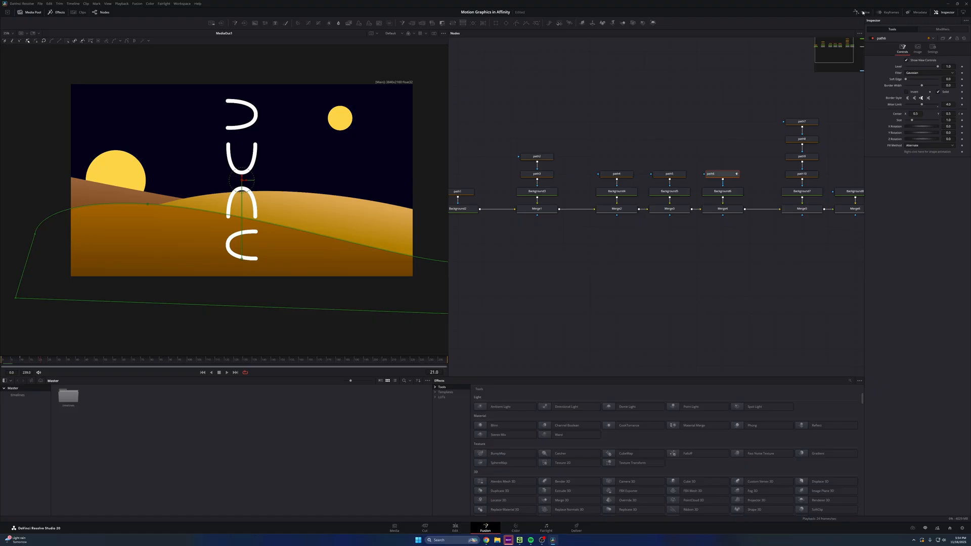
click(861, 12)
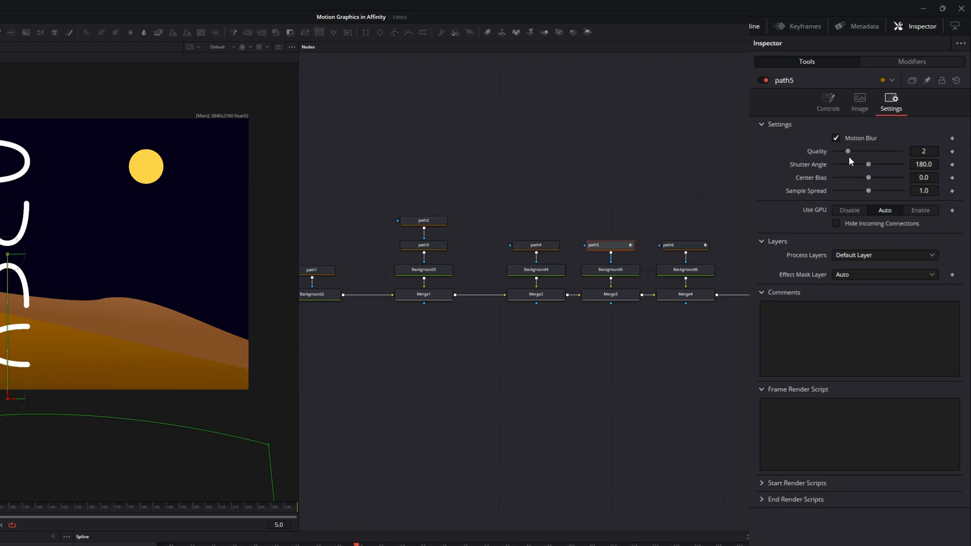
Keyframe path6's Center Y at 0.47 on frame 5
click(668, 245)
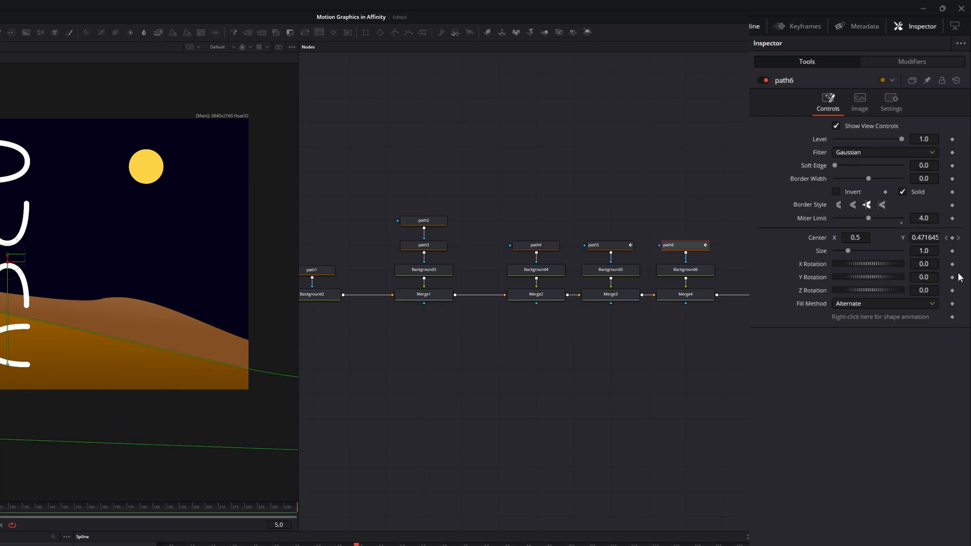
click(890, 102)
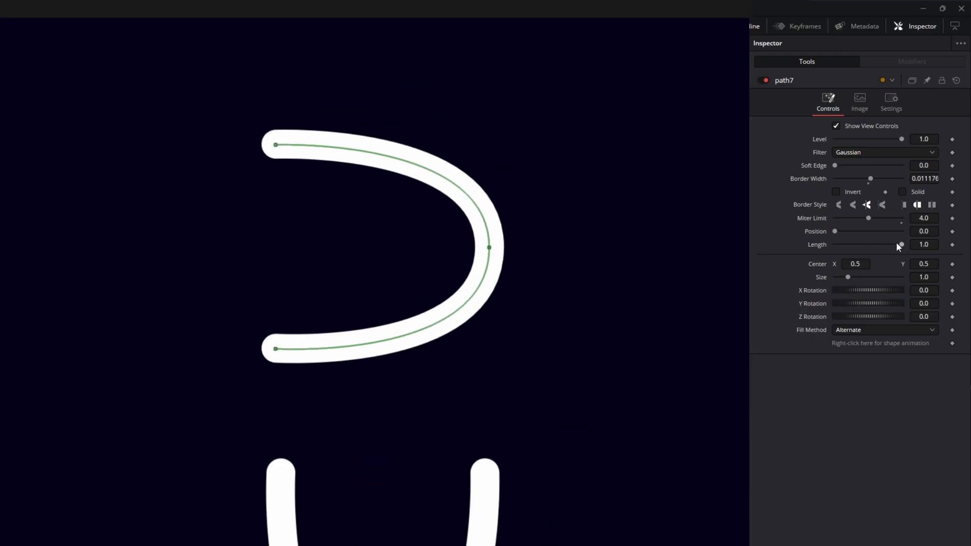
Scrub path7's Length slider to test the draw-on, leaving it at 0.874
drag(900, 243, 874, 244)
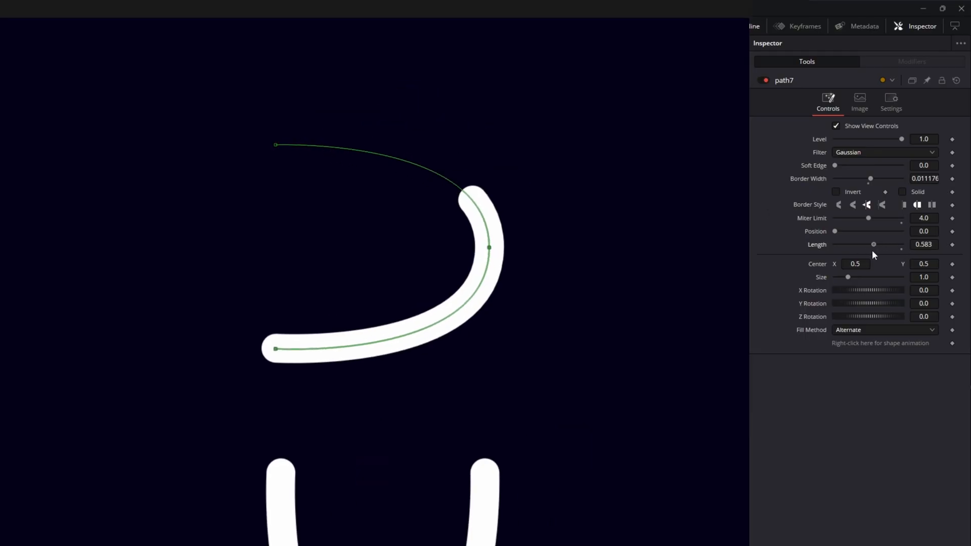
drag(872, 244, 838, 244)
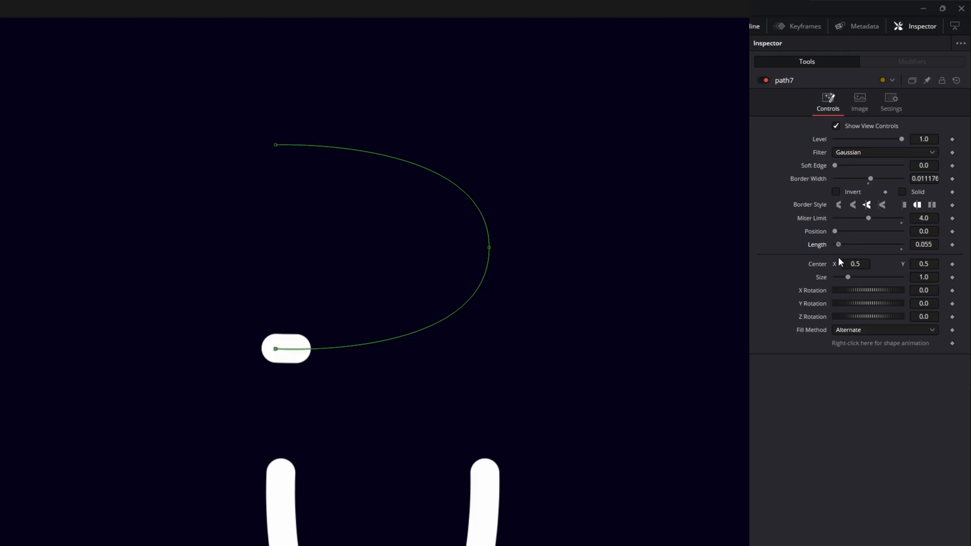
drag(837, 244, 893, 243)
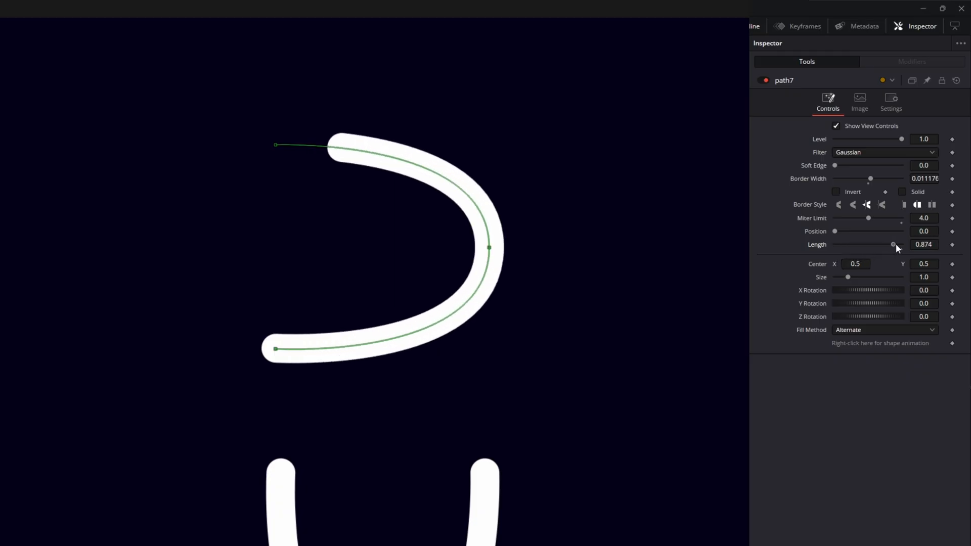
drag(893, 243, 902, 243)
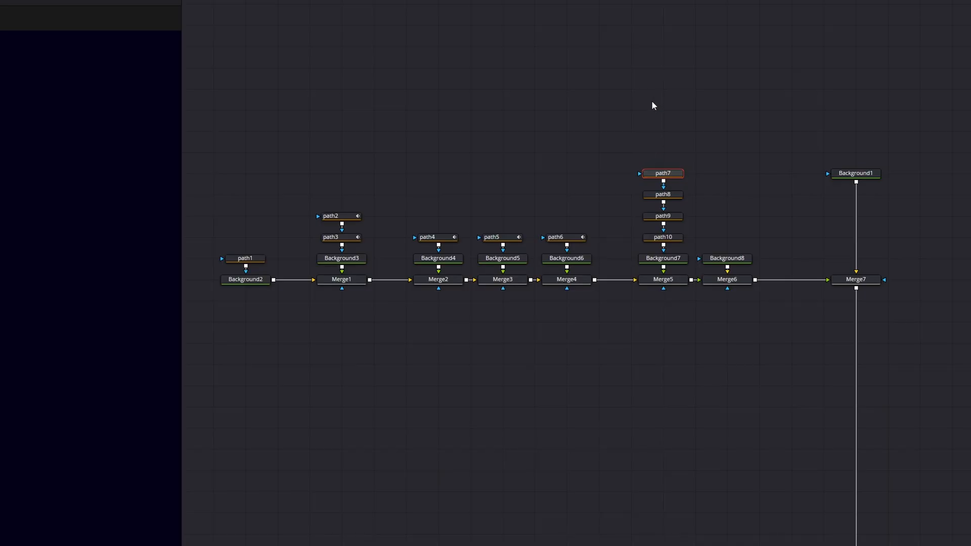
drag(688, 145, 656, 241)
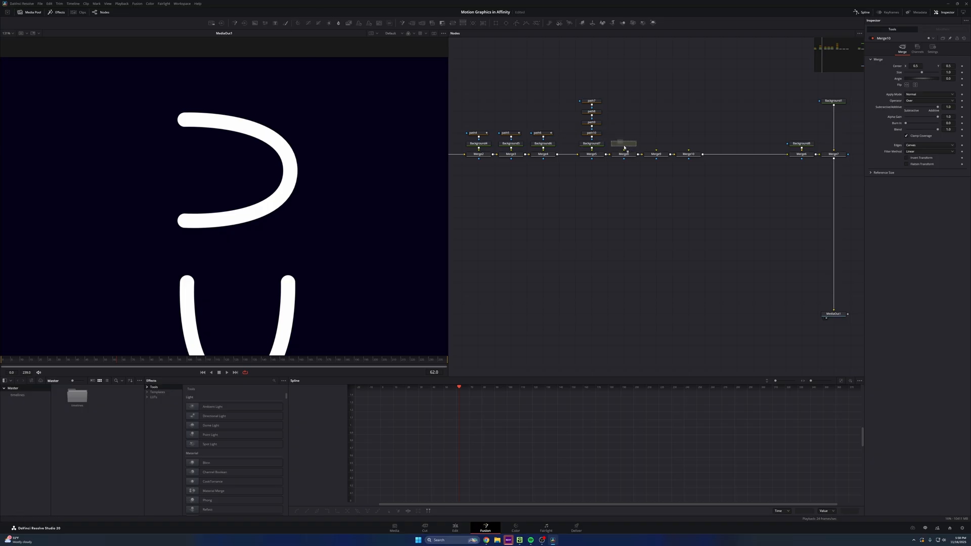
click(621, 143)
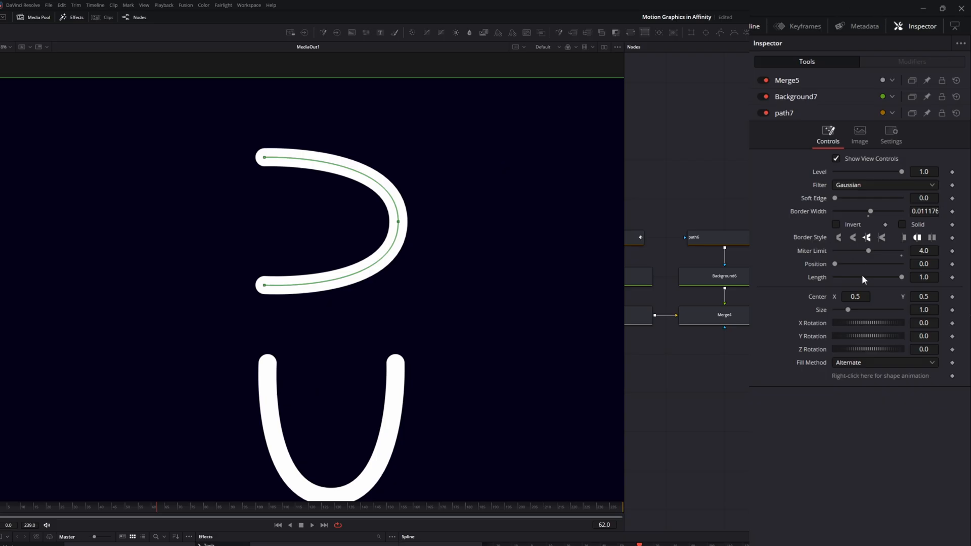
drag(901, 277, 843, 277)
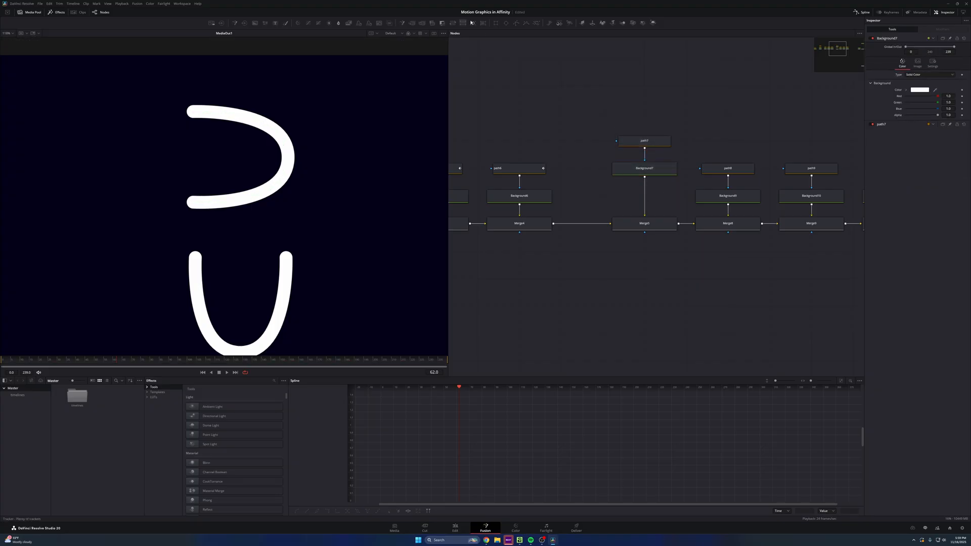
Insert Transform1 after Background7 and flip the letter layer vertically
click(644, 195)
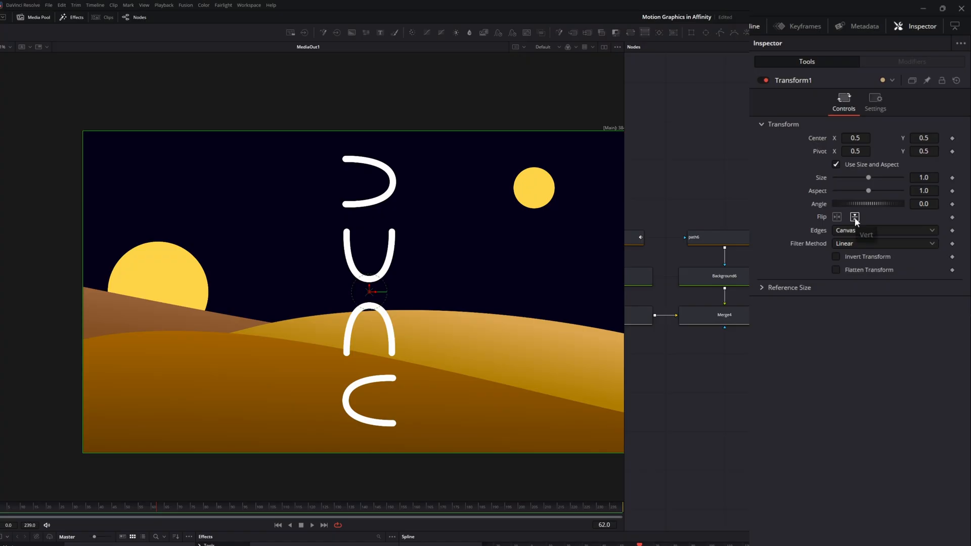
mouse_move(855, 217)
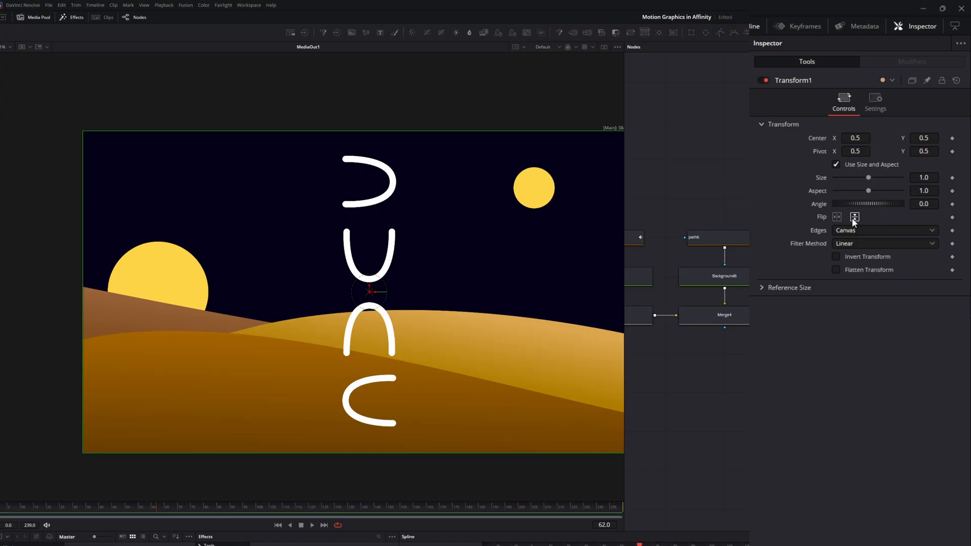
click(855, 217)
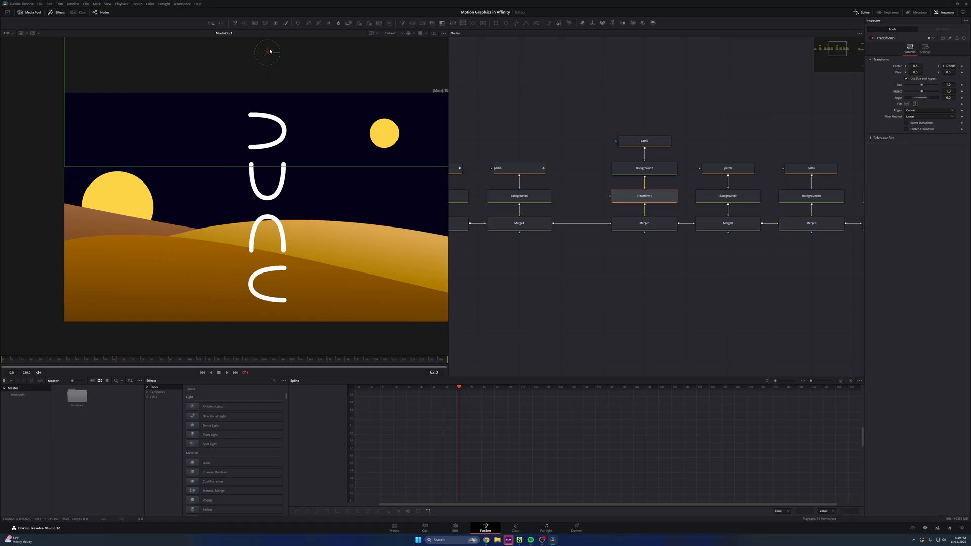
Drag path7's stroke Length down to 0 and back to check the top letter's draw-on
click(644, 141)
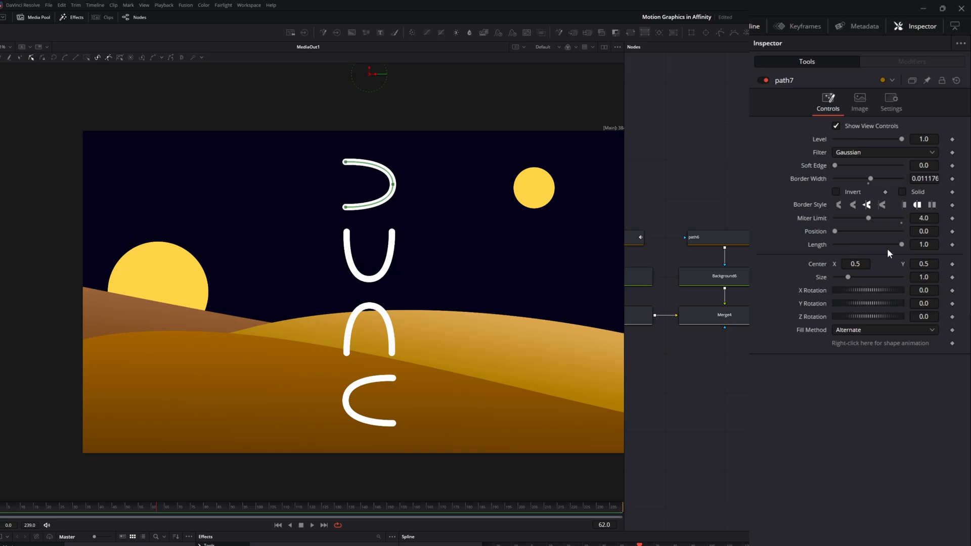
drag(901, 244, 835, 244)
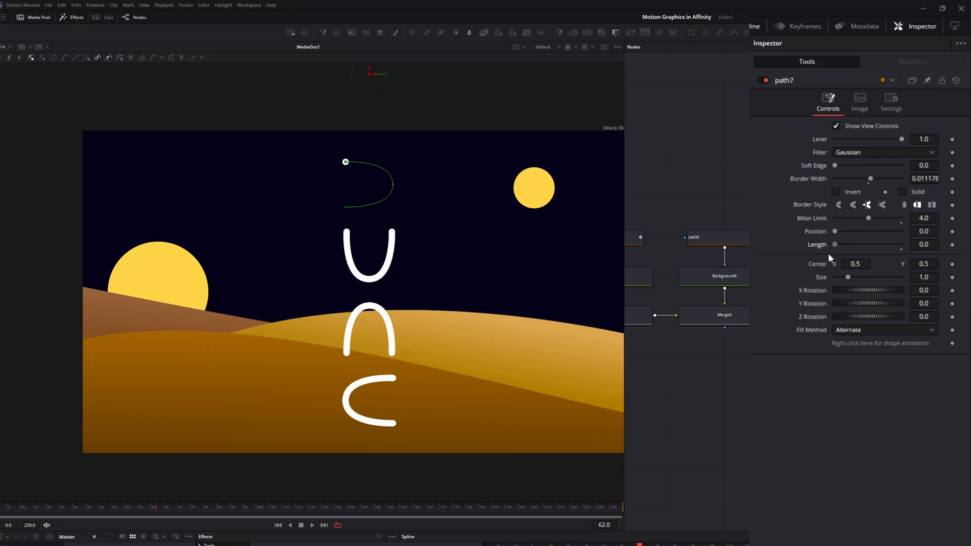
drag(834, 244, 900, 243)
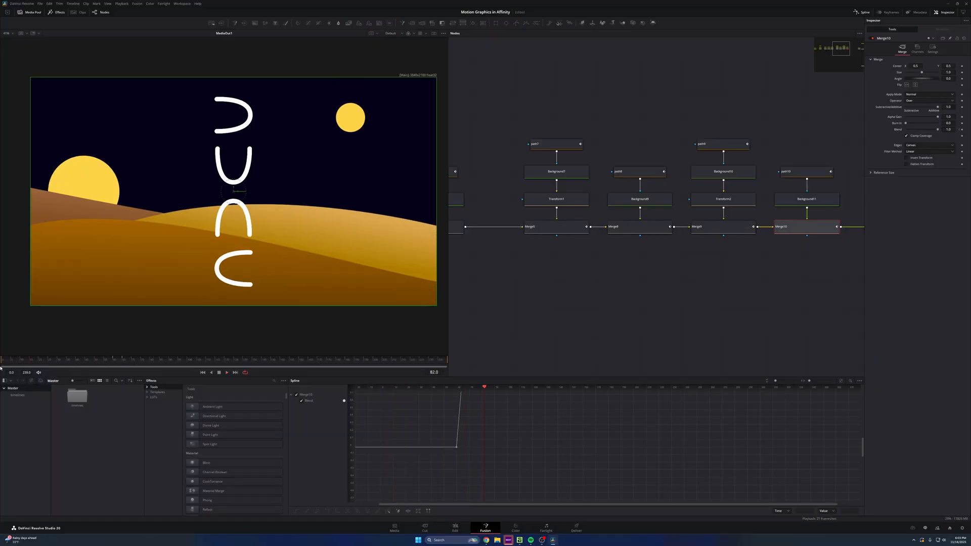
Keyframe the final Merge's Blend so the last letter switches on later
click(515, 527)
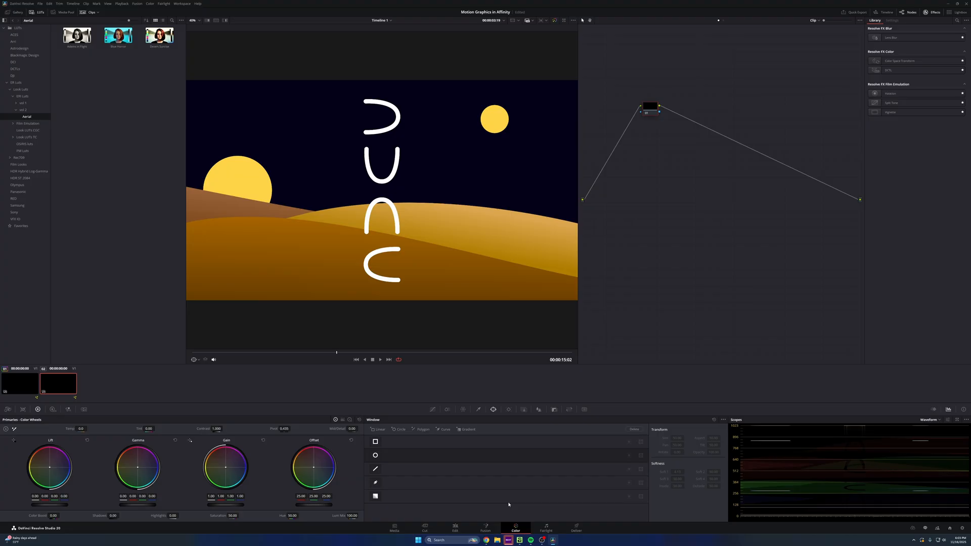
mouse_move(811, 28)
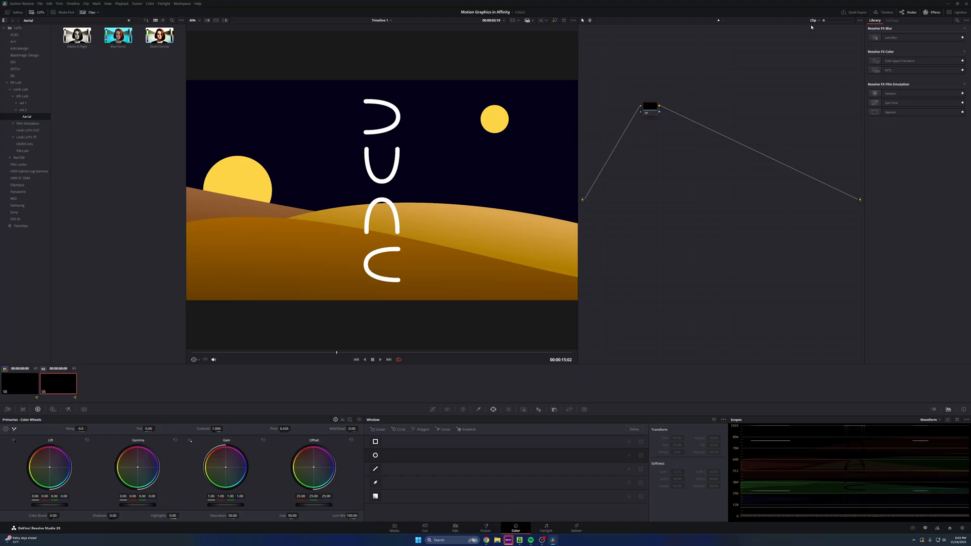
mouse_move(828, 51)
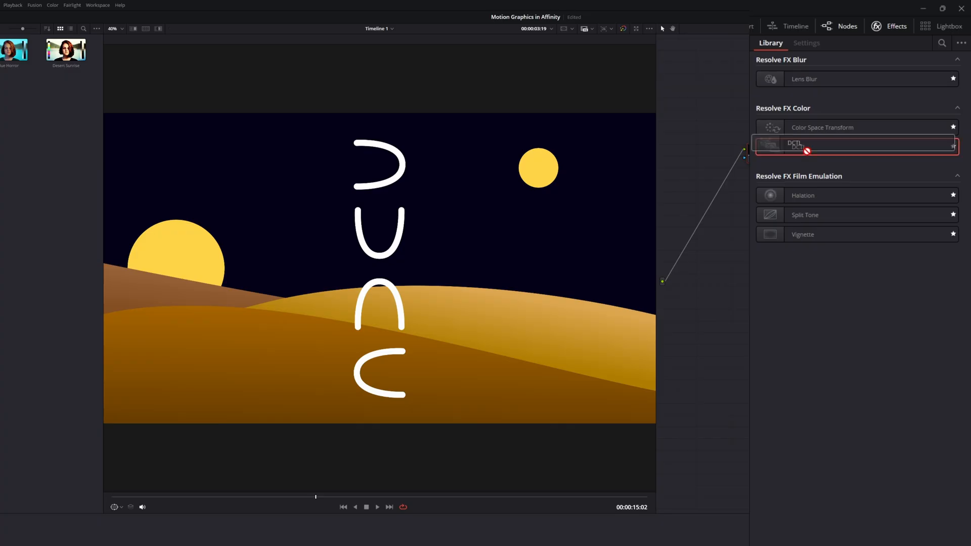
Apply a DCTL node loaded with IC_Saturator_V2_2 and adjust its Saturation
click(806, 42)
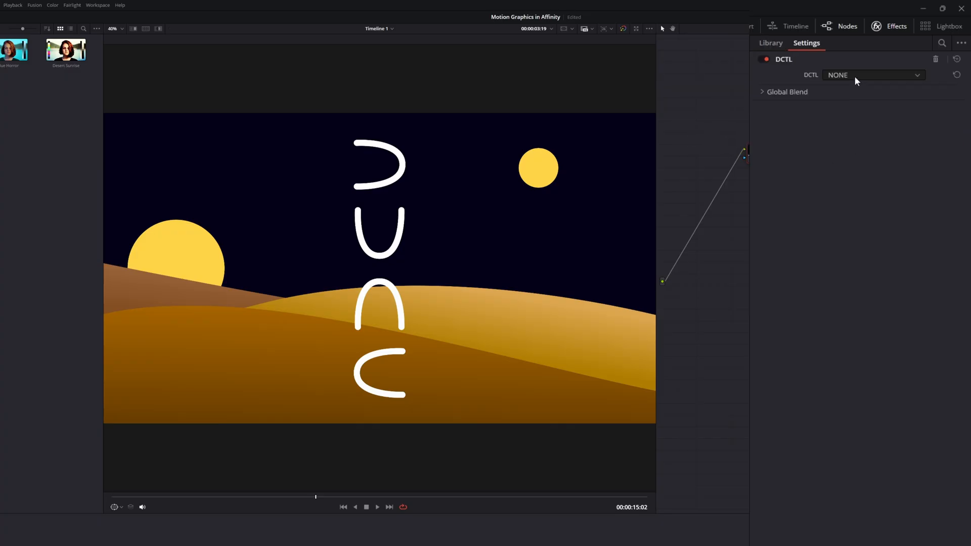
click(872, 75)
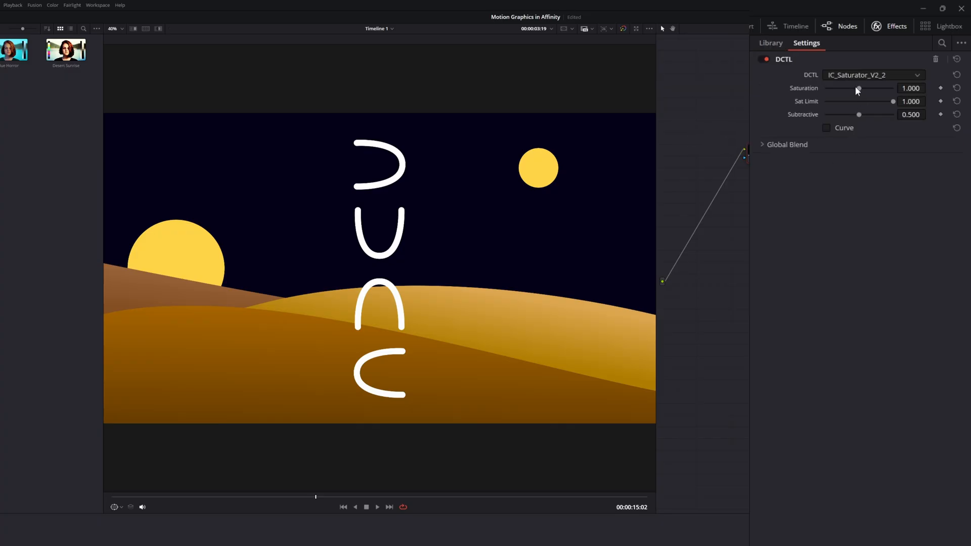
drag(858, 89, 867, 89)
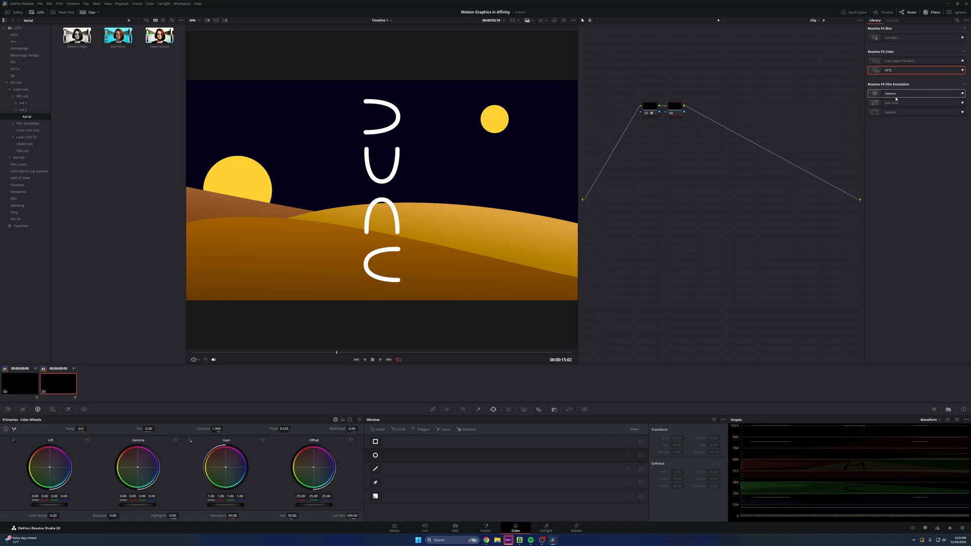
Add a Halation node with tweaked Dye Layer Strength, then a Vignette node after it
click(891, 20)
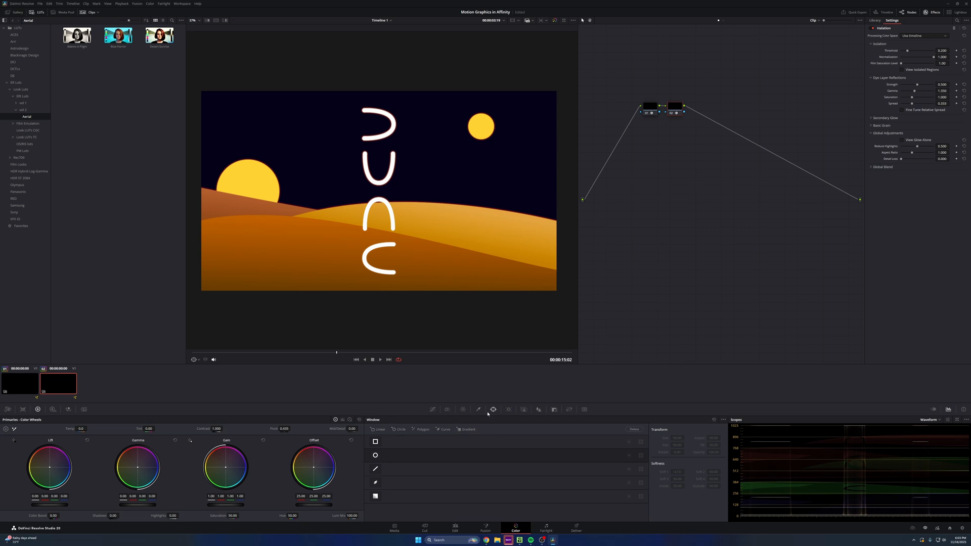
click(374, 455)
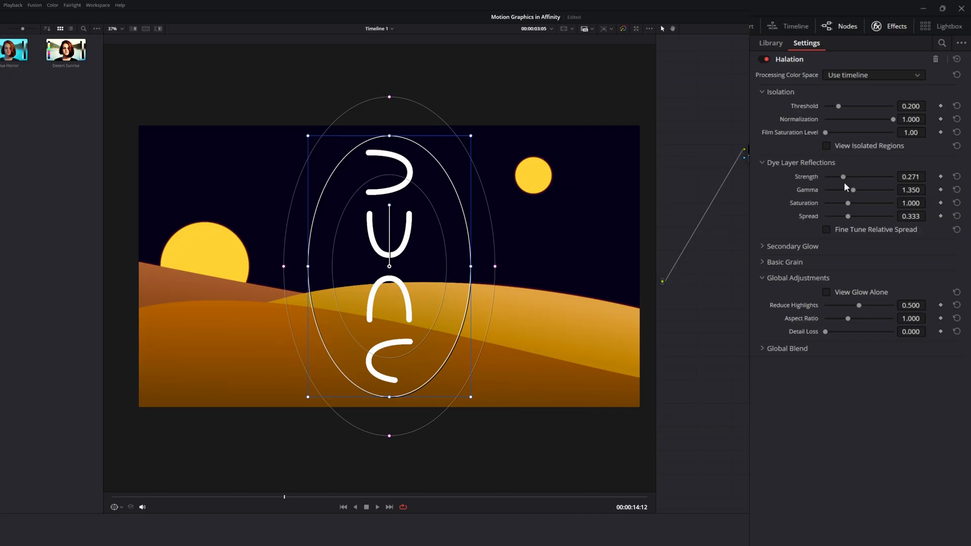
click(514, 528)
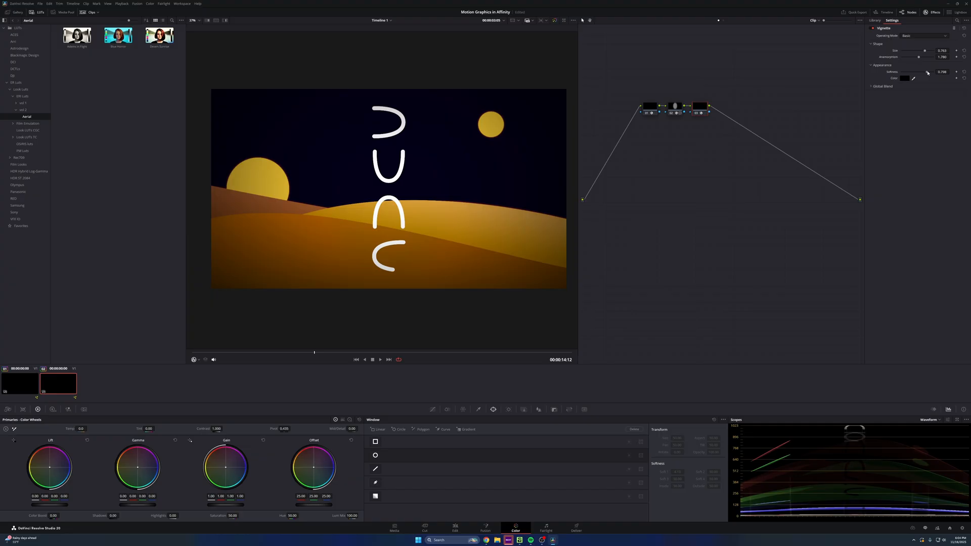
mouse_move(463, 373)
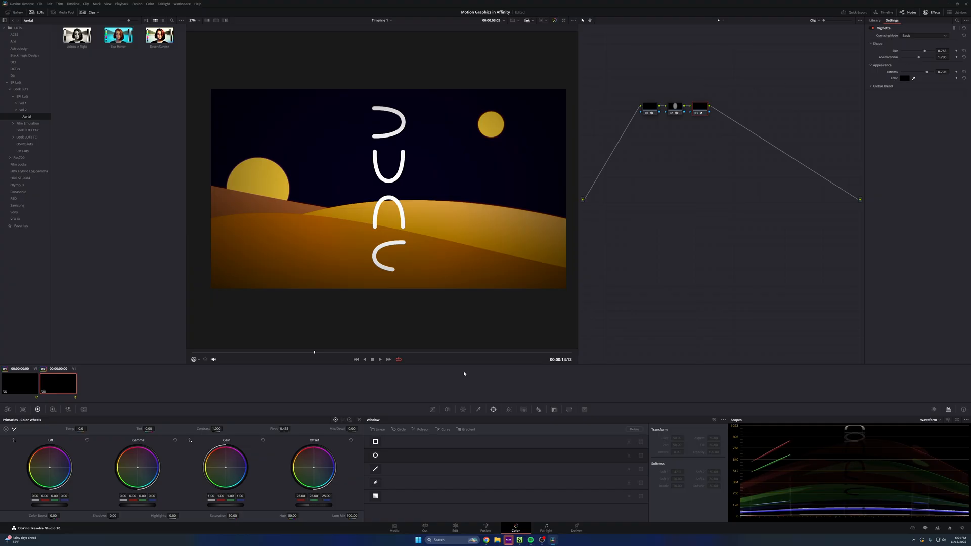
click(376, 442)
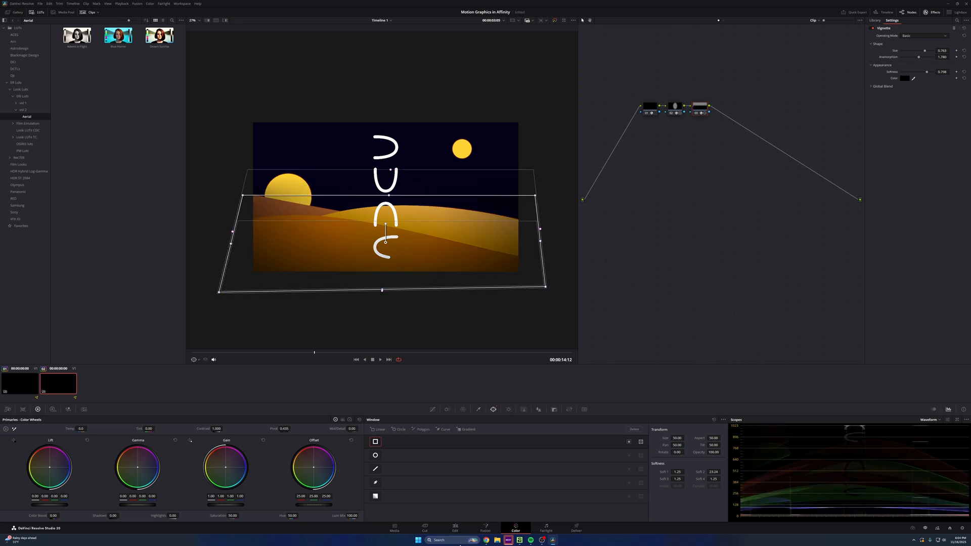
Return to the Edit timeline with the two Fusion Composition clips
click(454, 527)
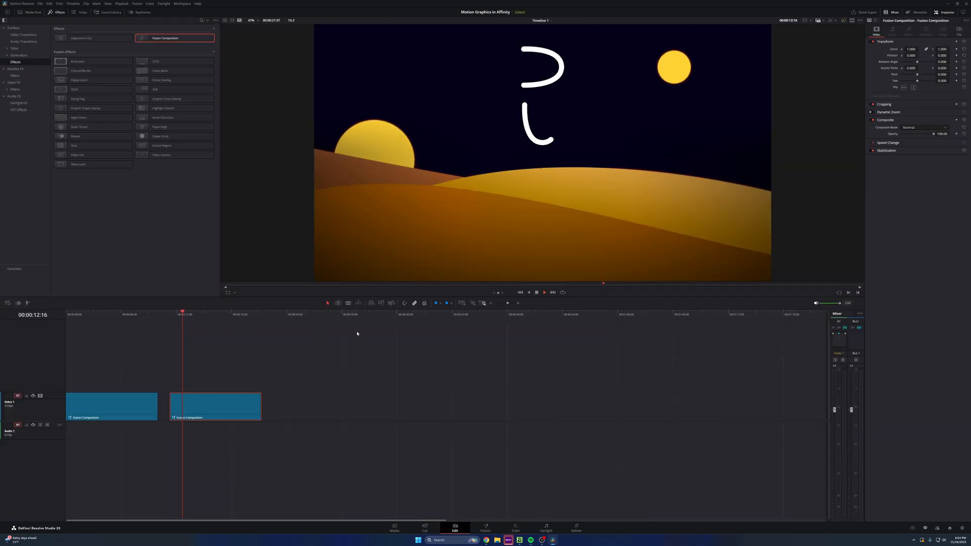